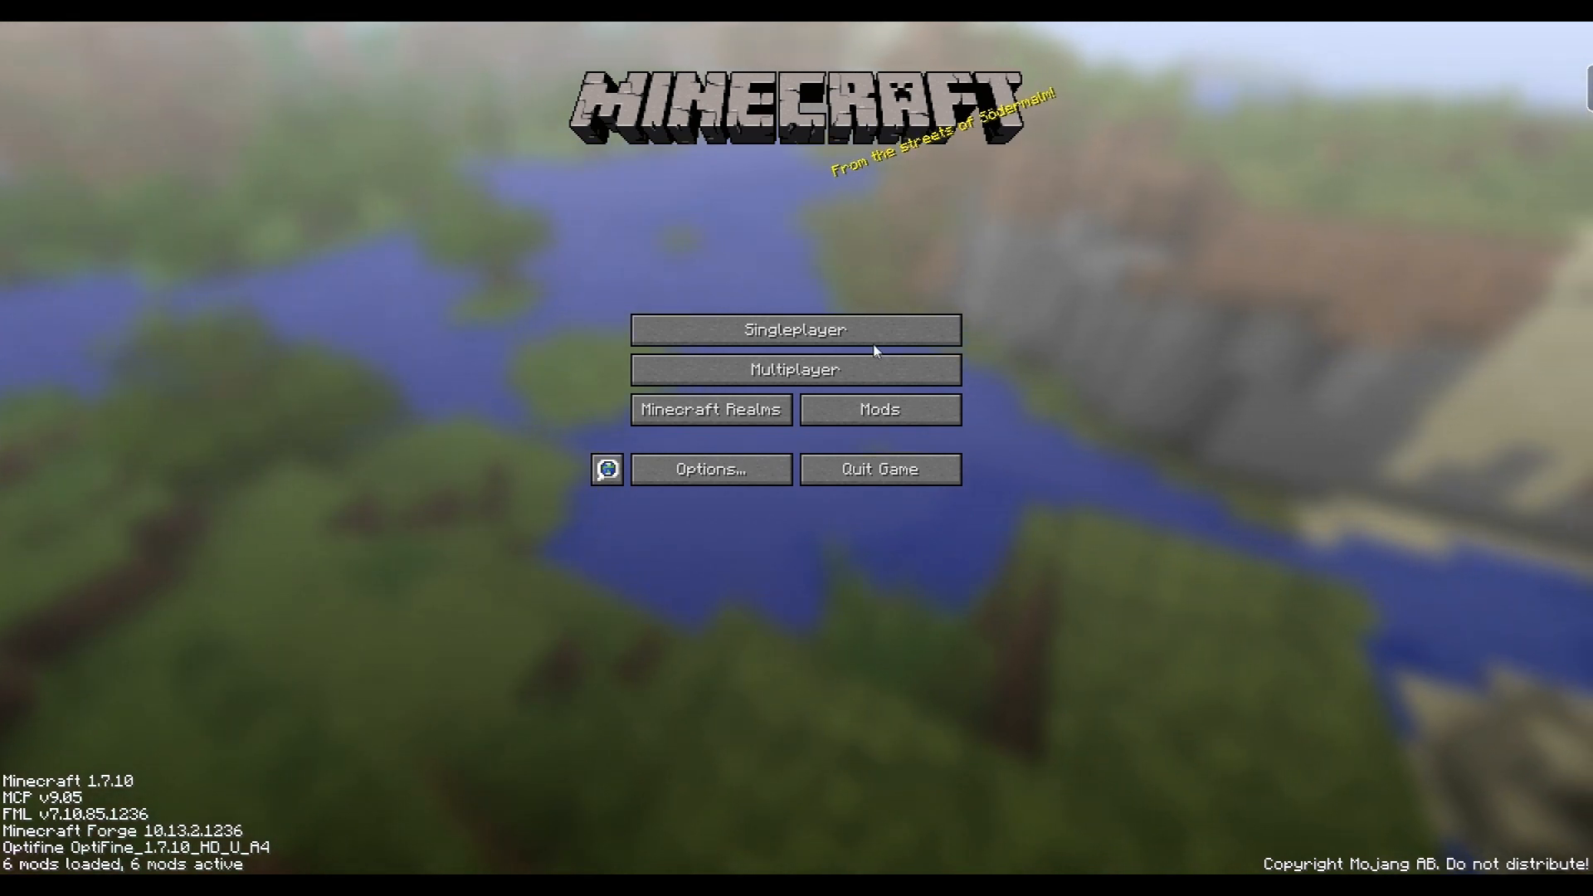
- Start a single-player game from the title screen to load the village world
click(795, 329)
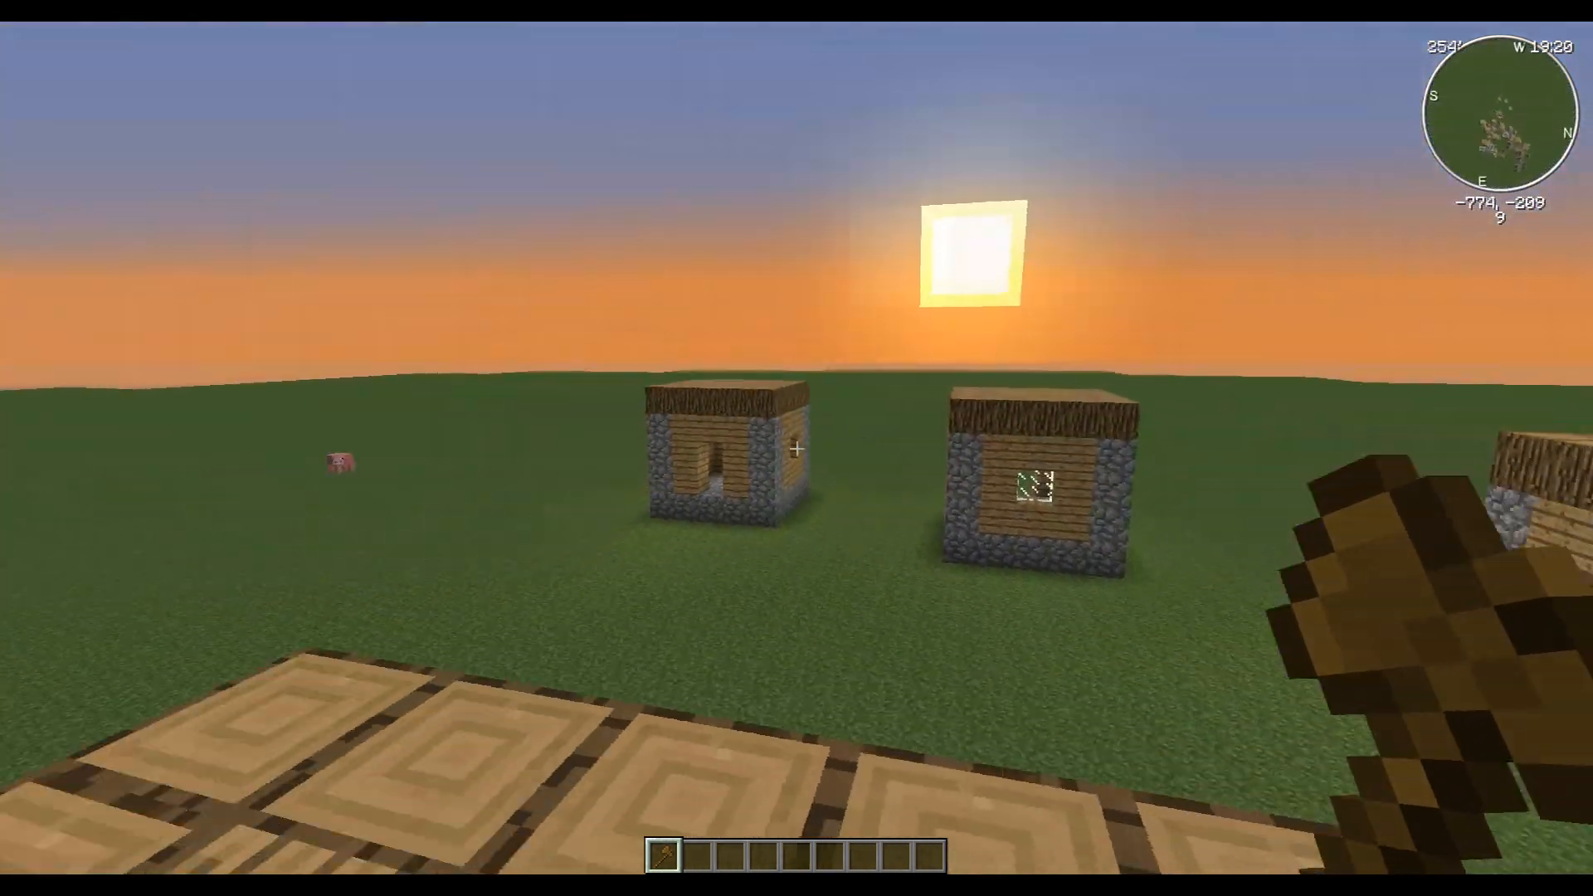
mouse_move(797, 448)
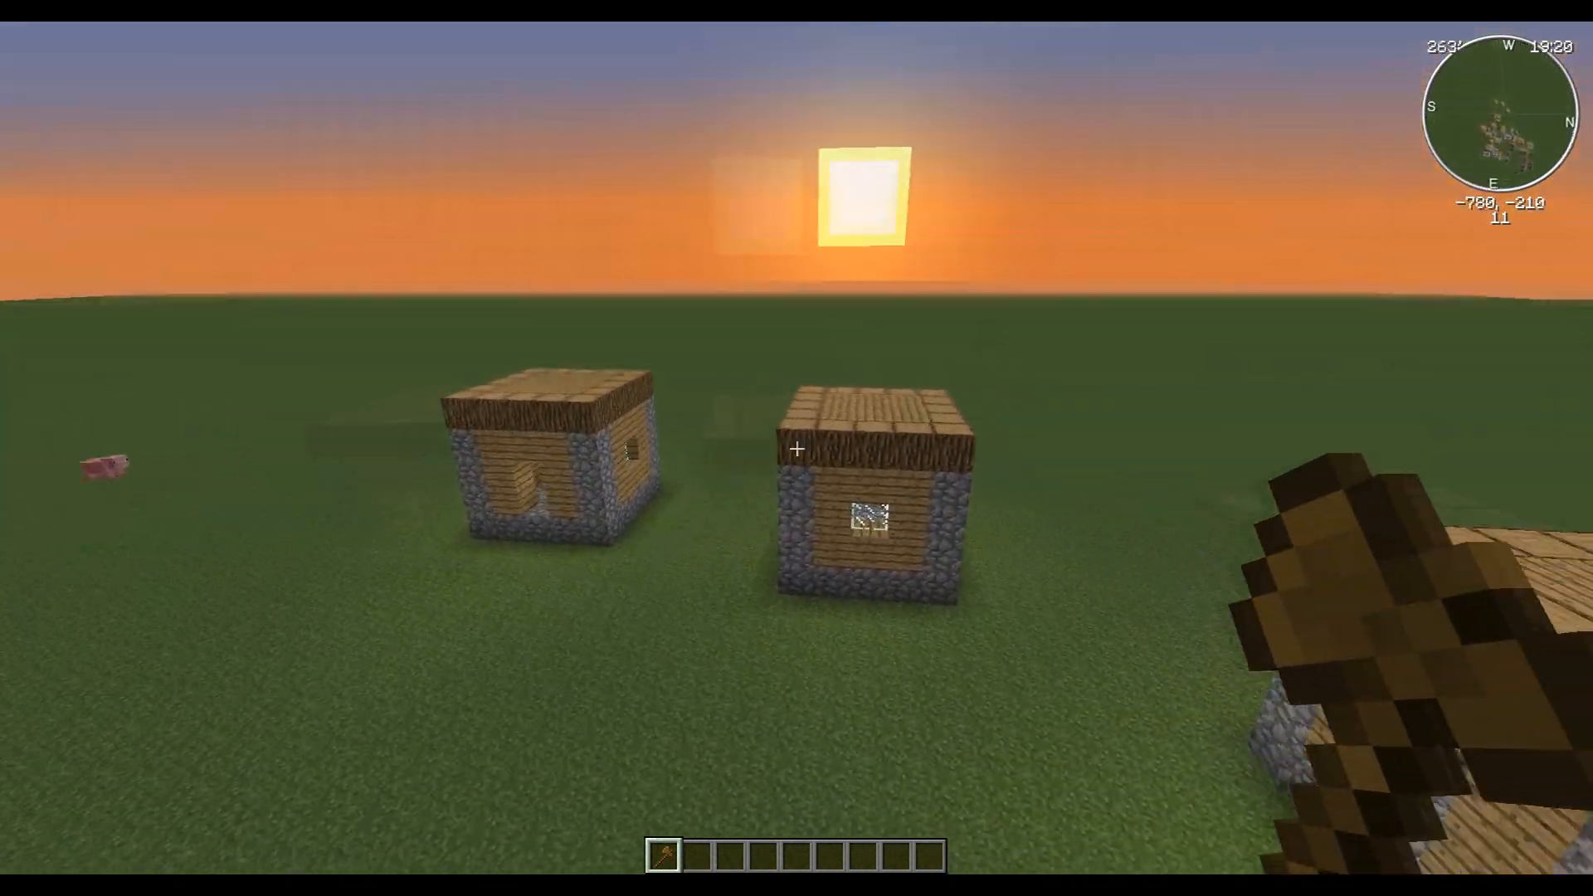
mouse_move(796, 448)
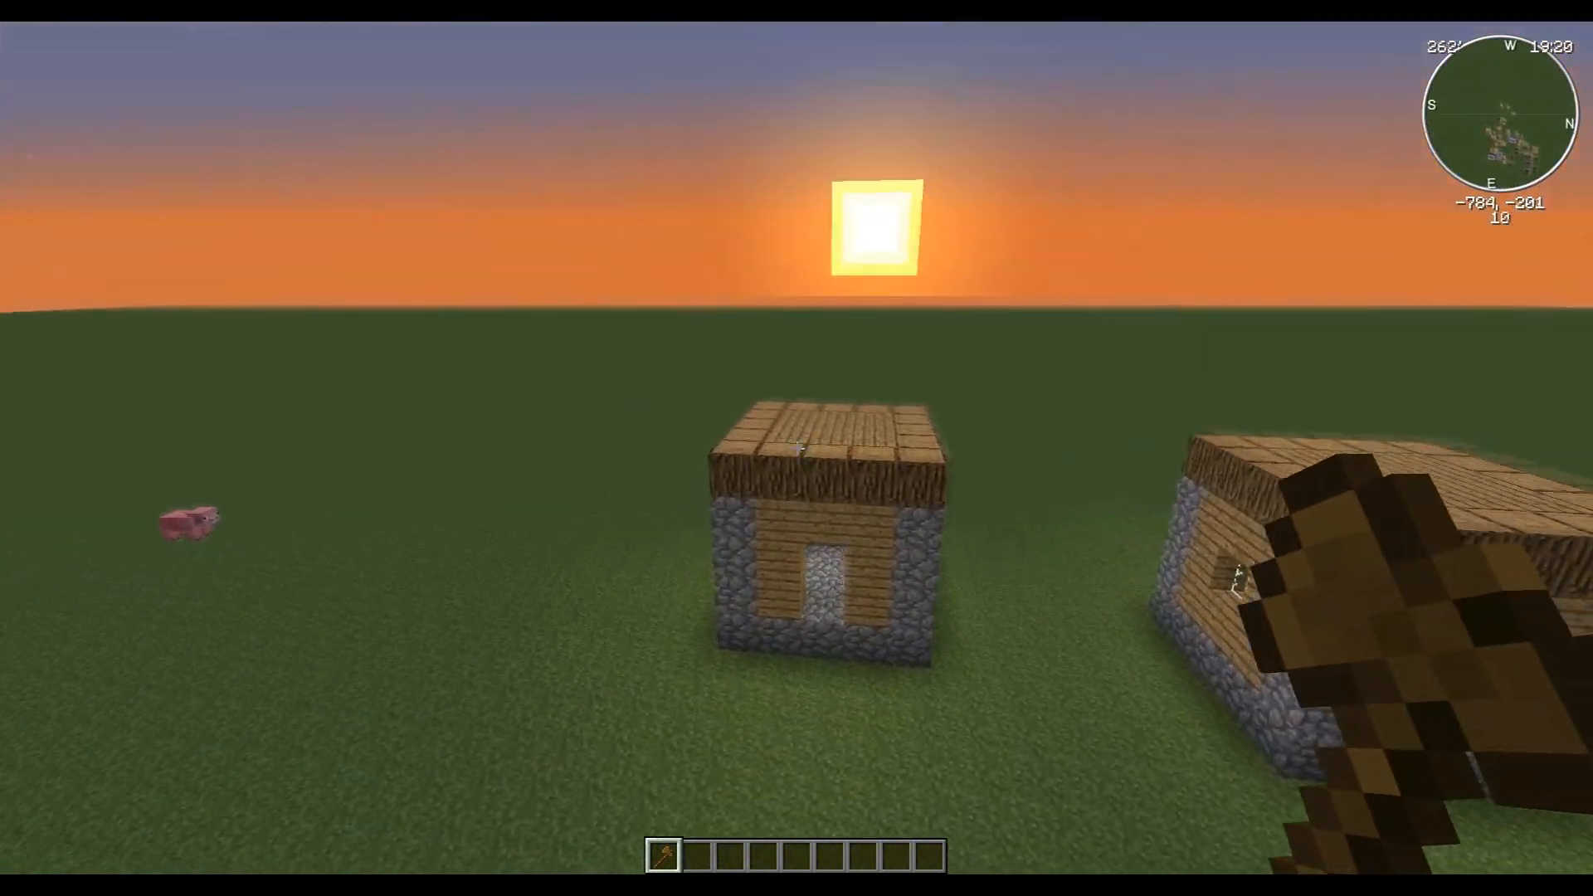
mouse_move(796, 448)
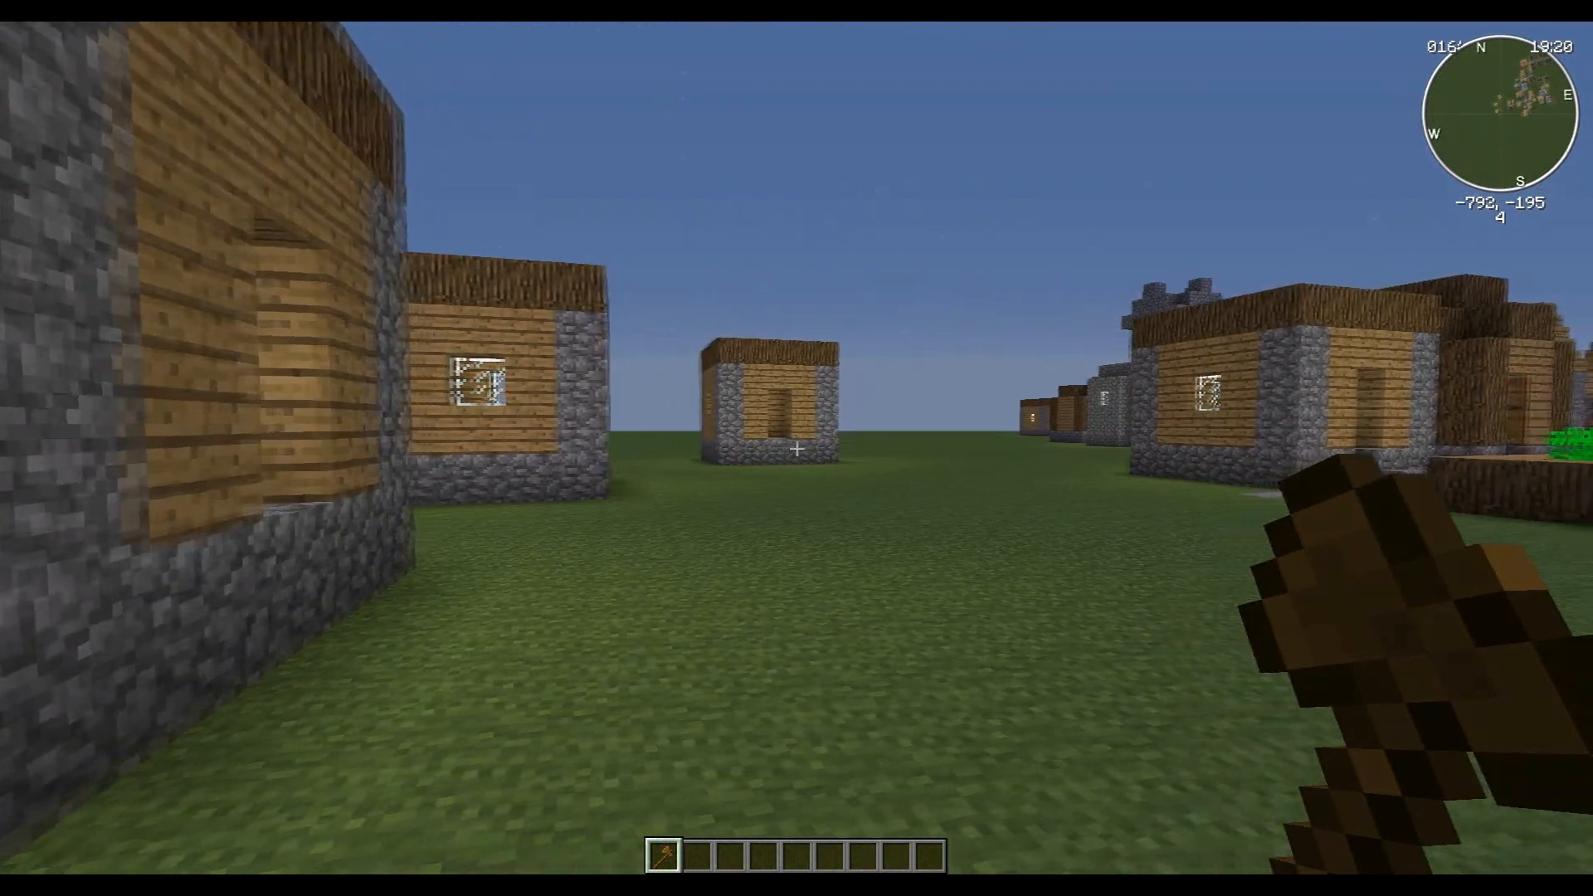
mouse_move(797, 447)
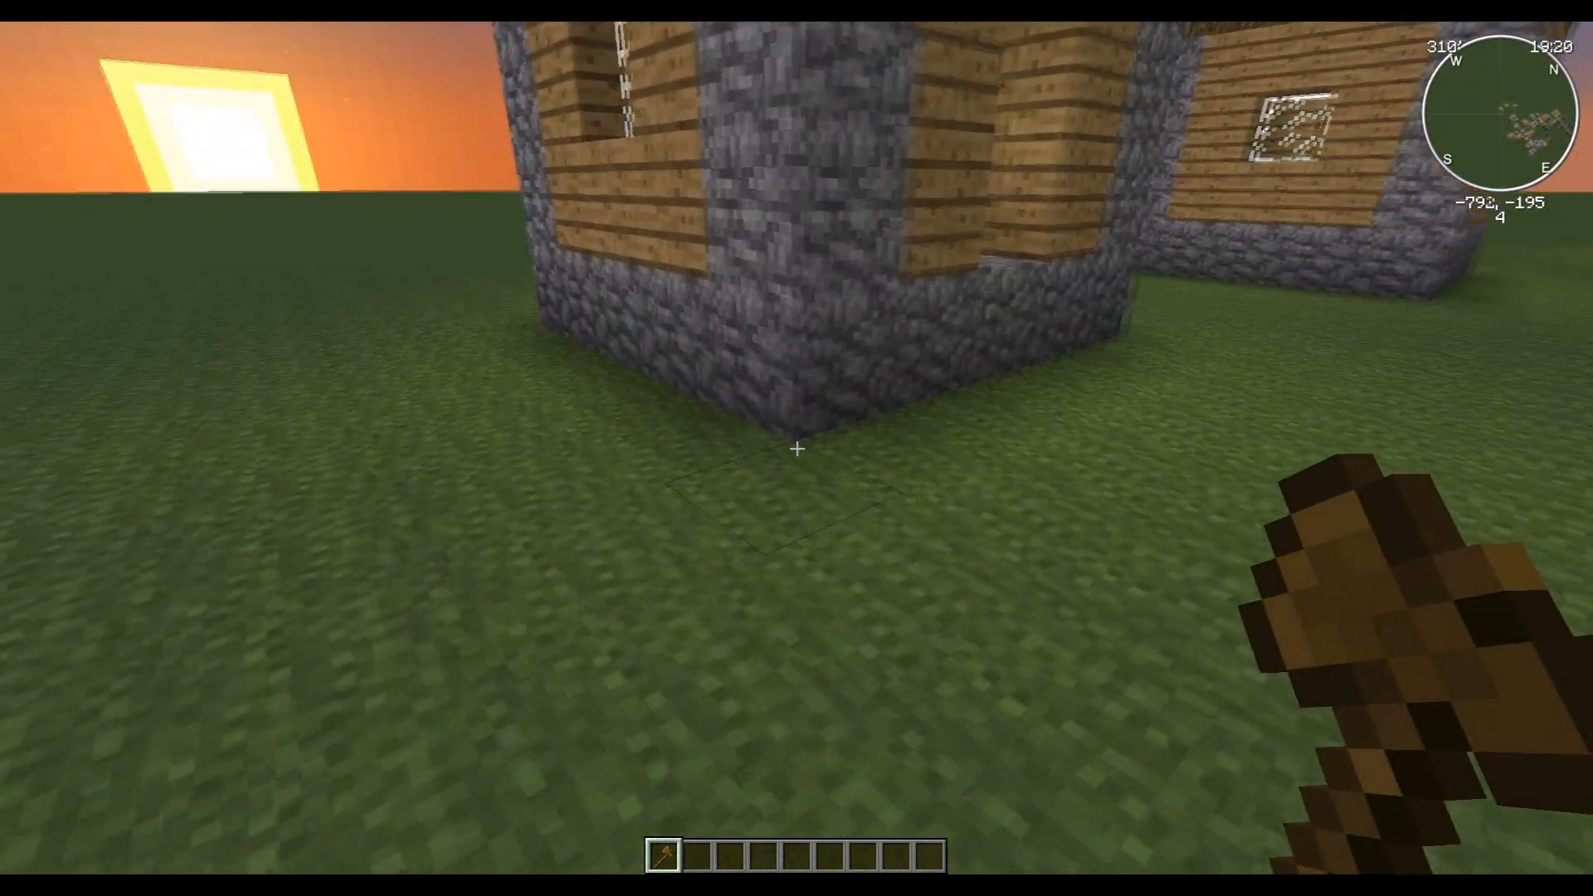
- Mark the first corner of the small house region with the wand
click(797, 449)
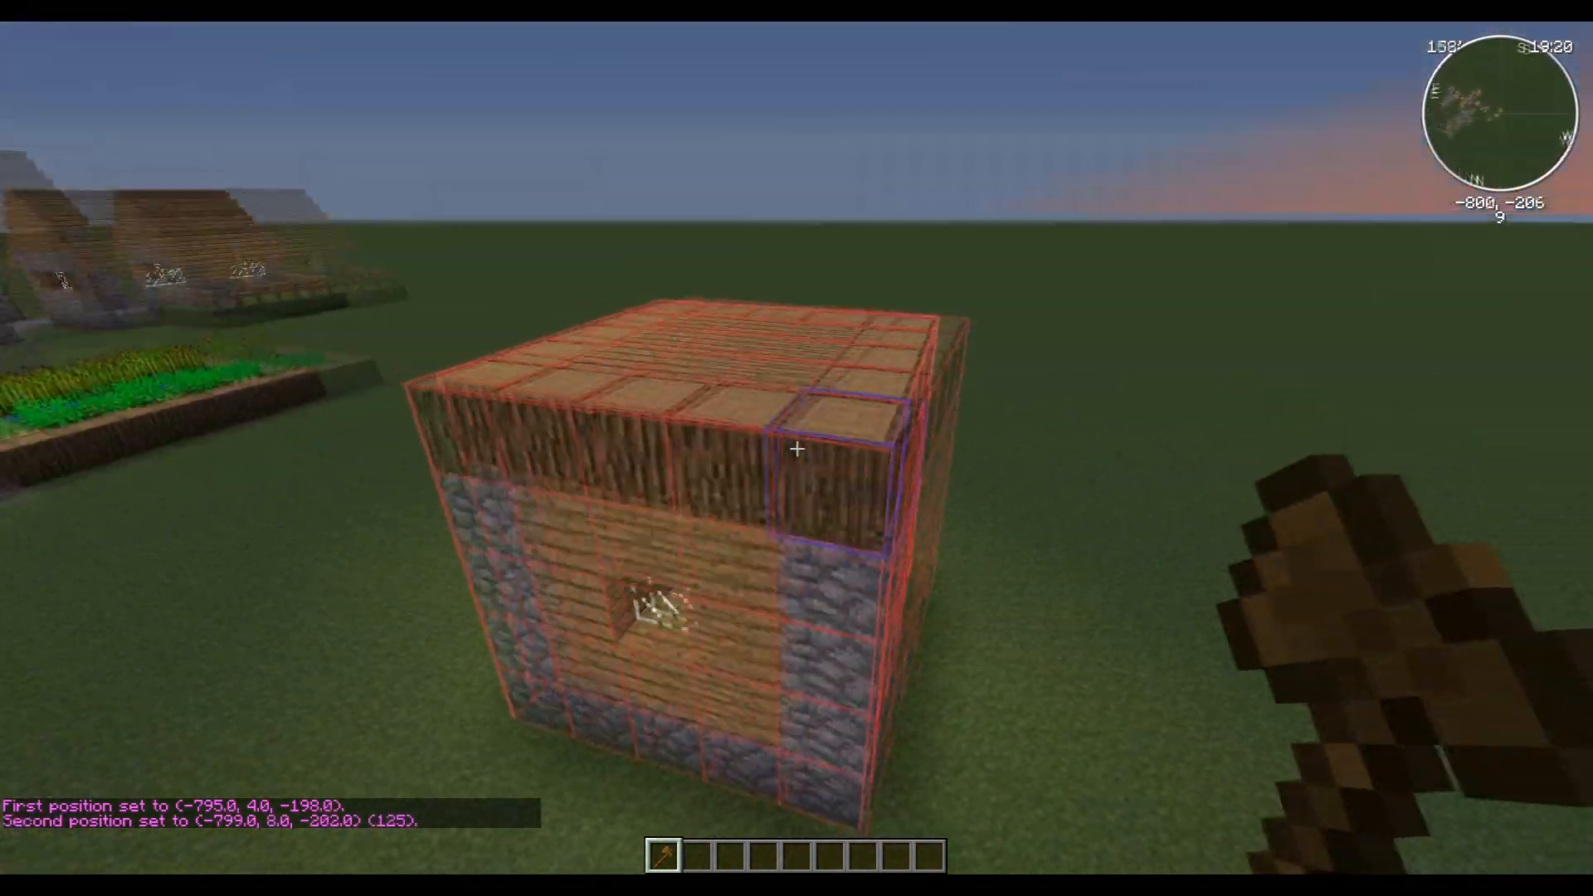
mouse_move(797, 449)
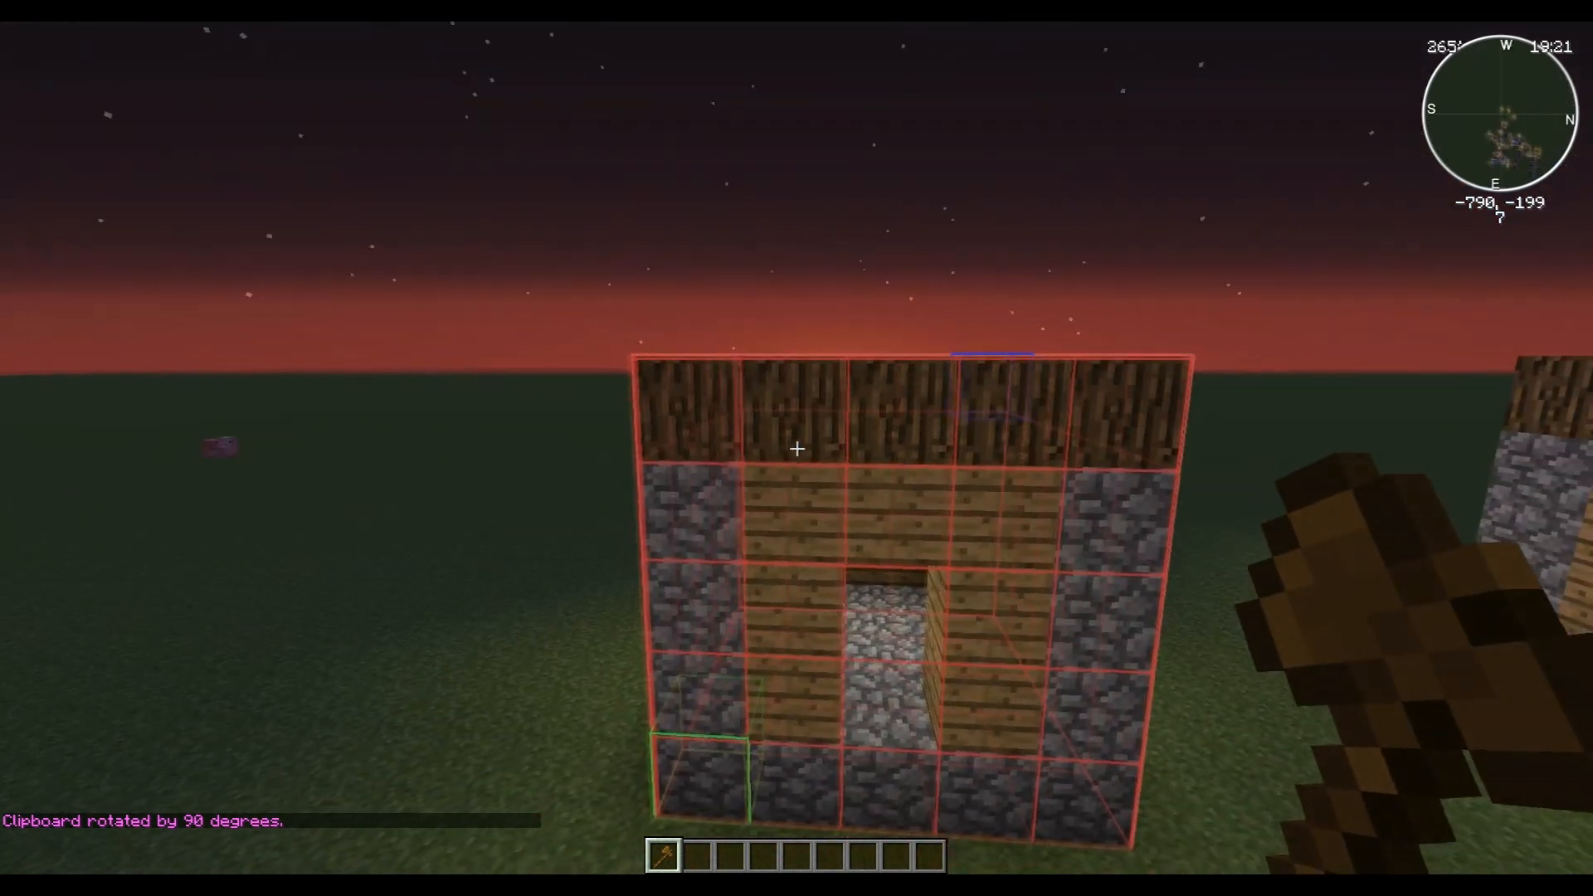
mouse_move(797, 448)
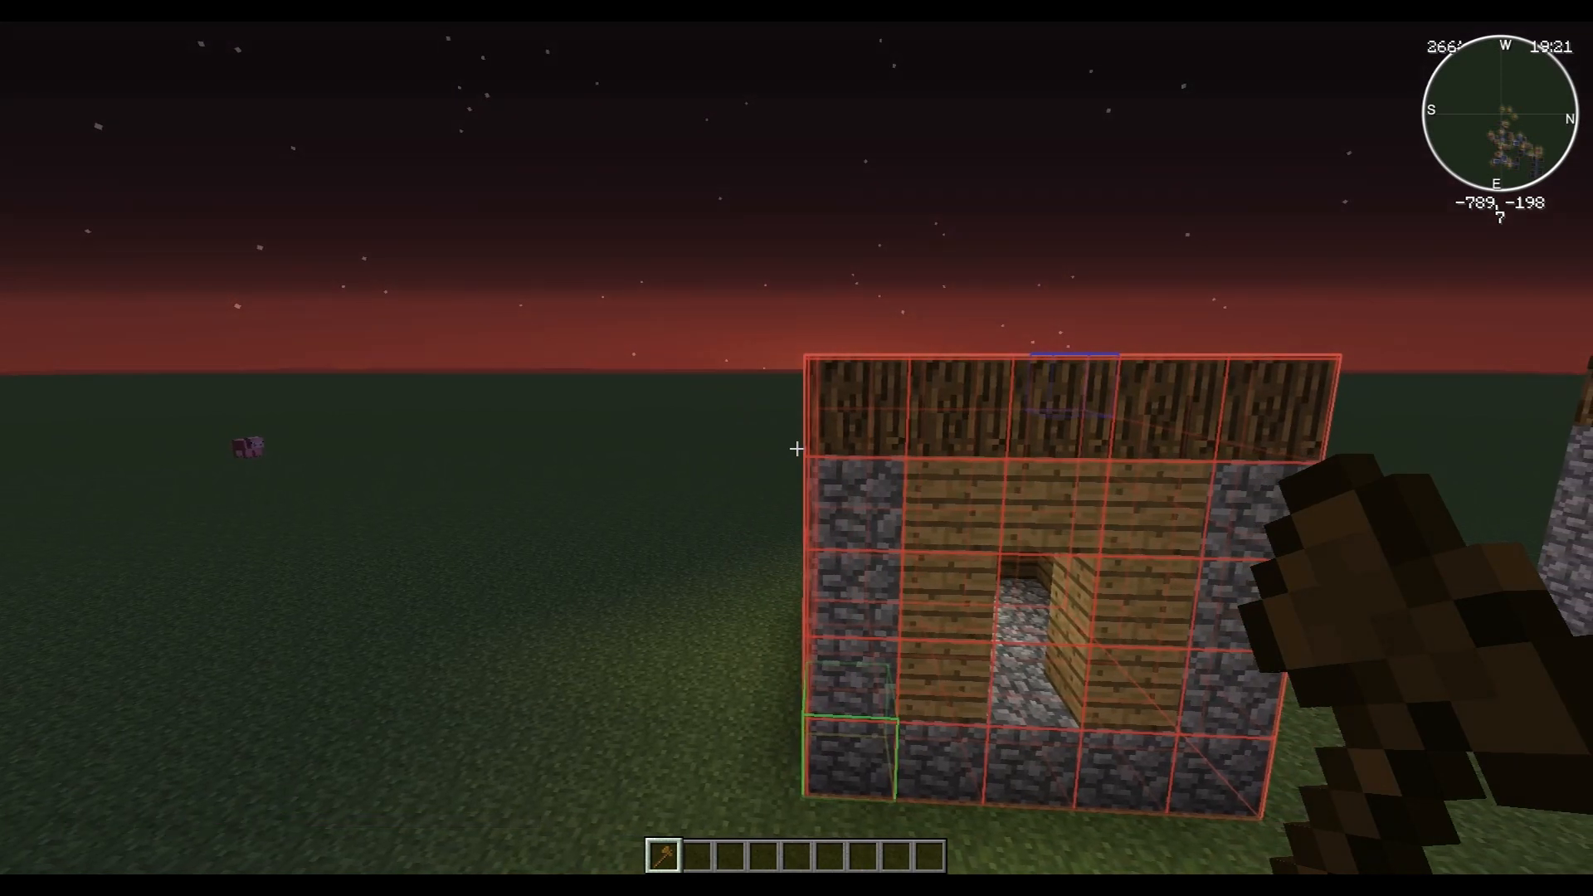
mouse_move(797, 448)
text(//past)
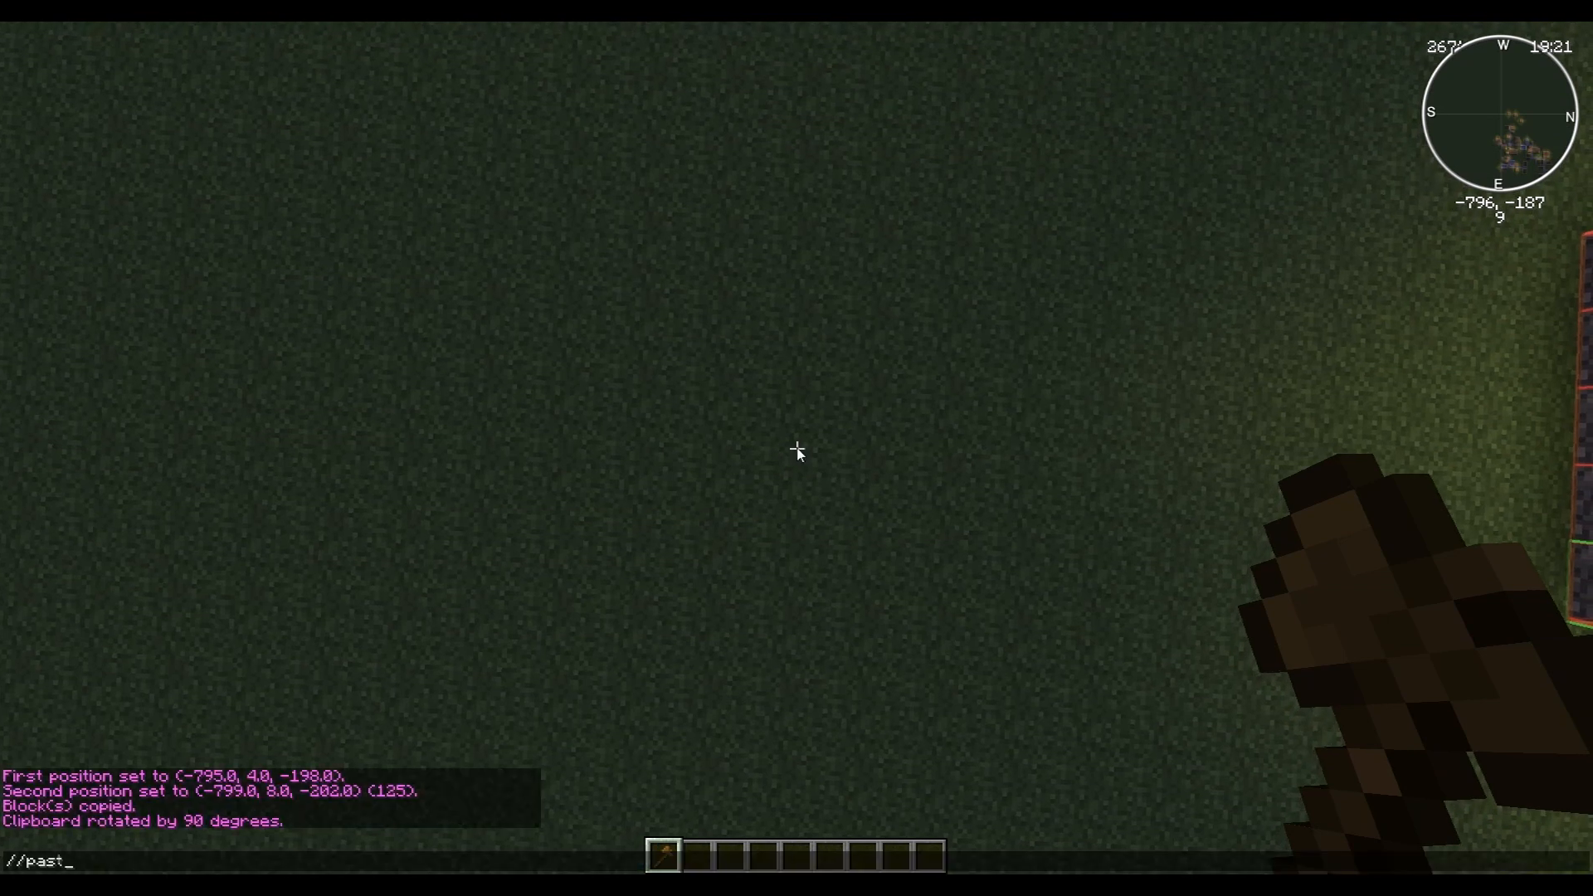
- Confirm the //paste command to place the rotated house copy
key(Return)
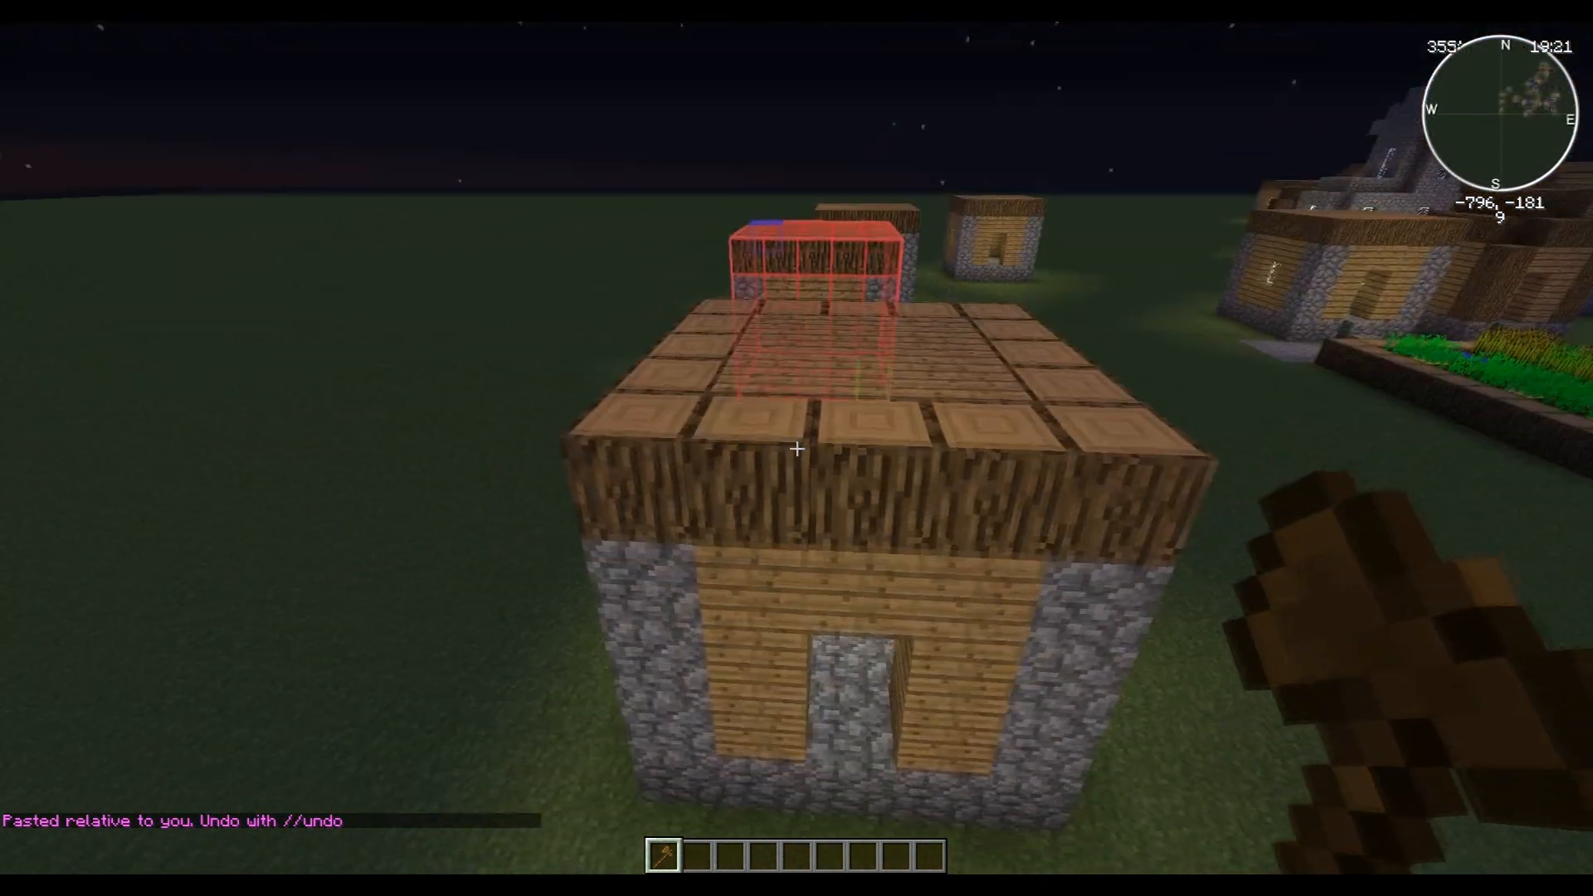
mouse_move(796, 448)
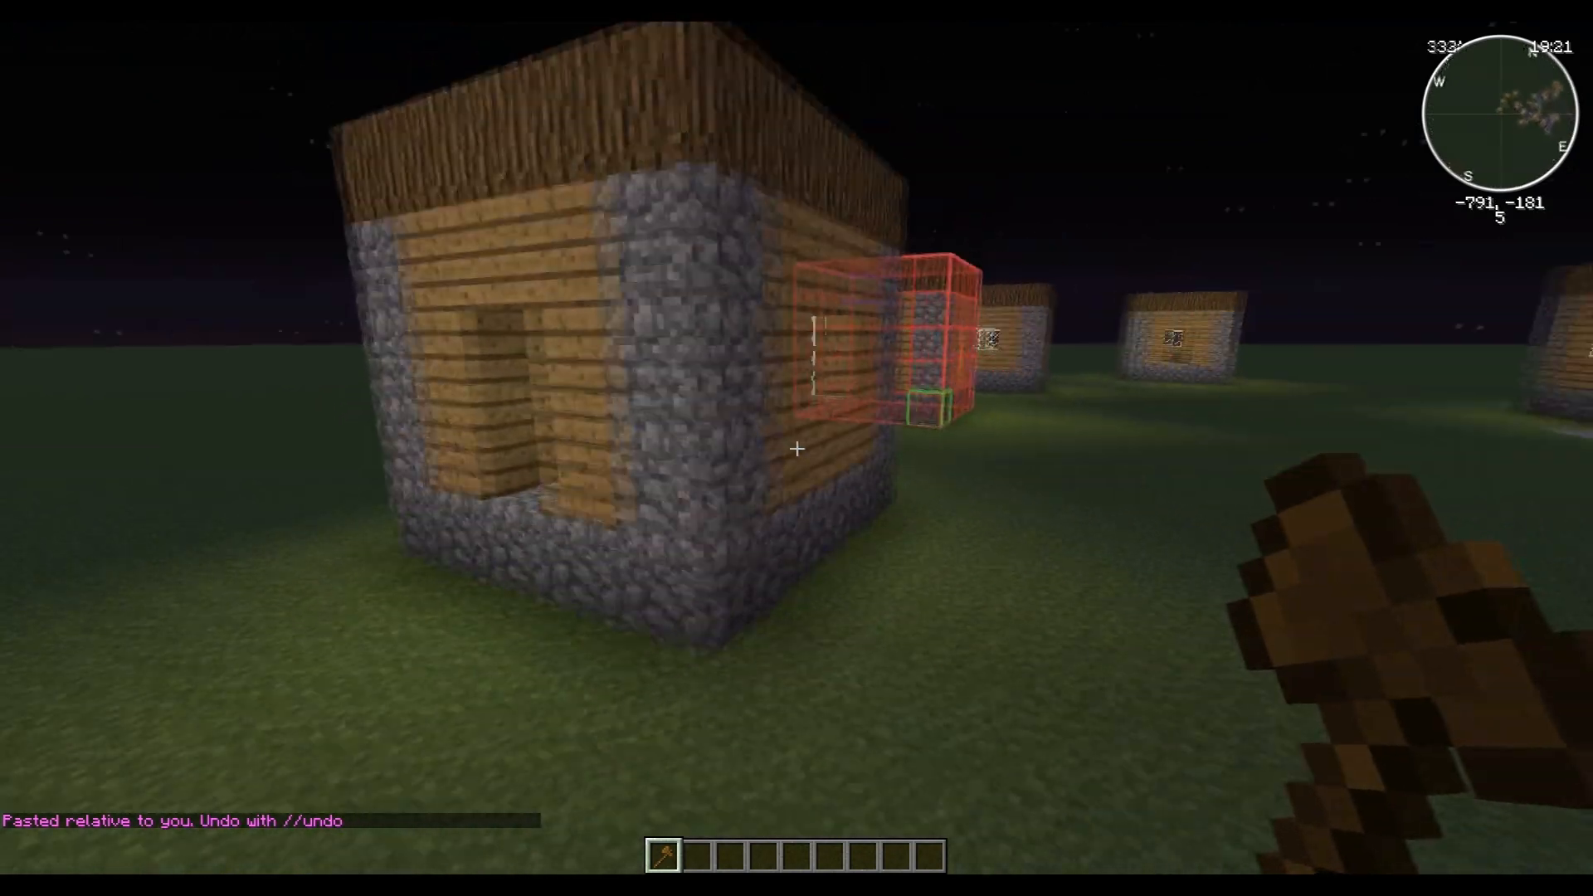
mouse_move(796, 449)
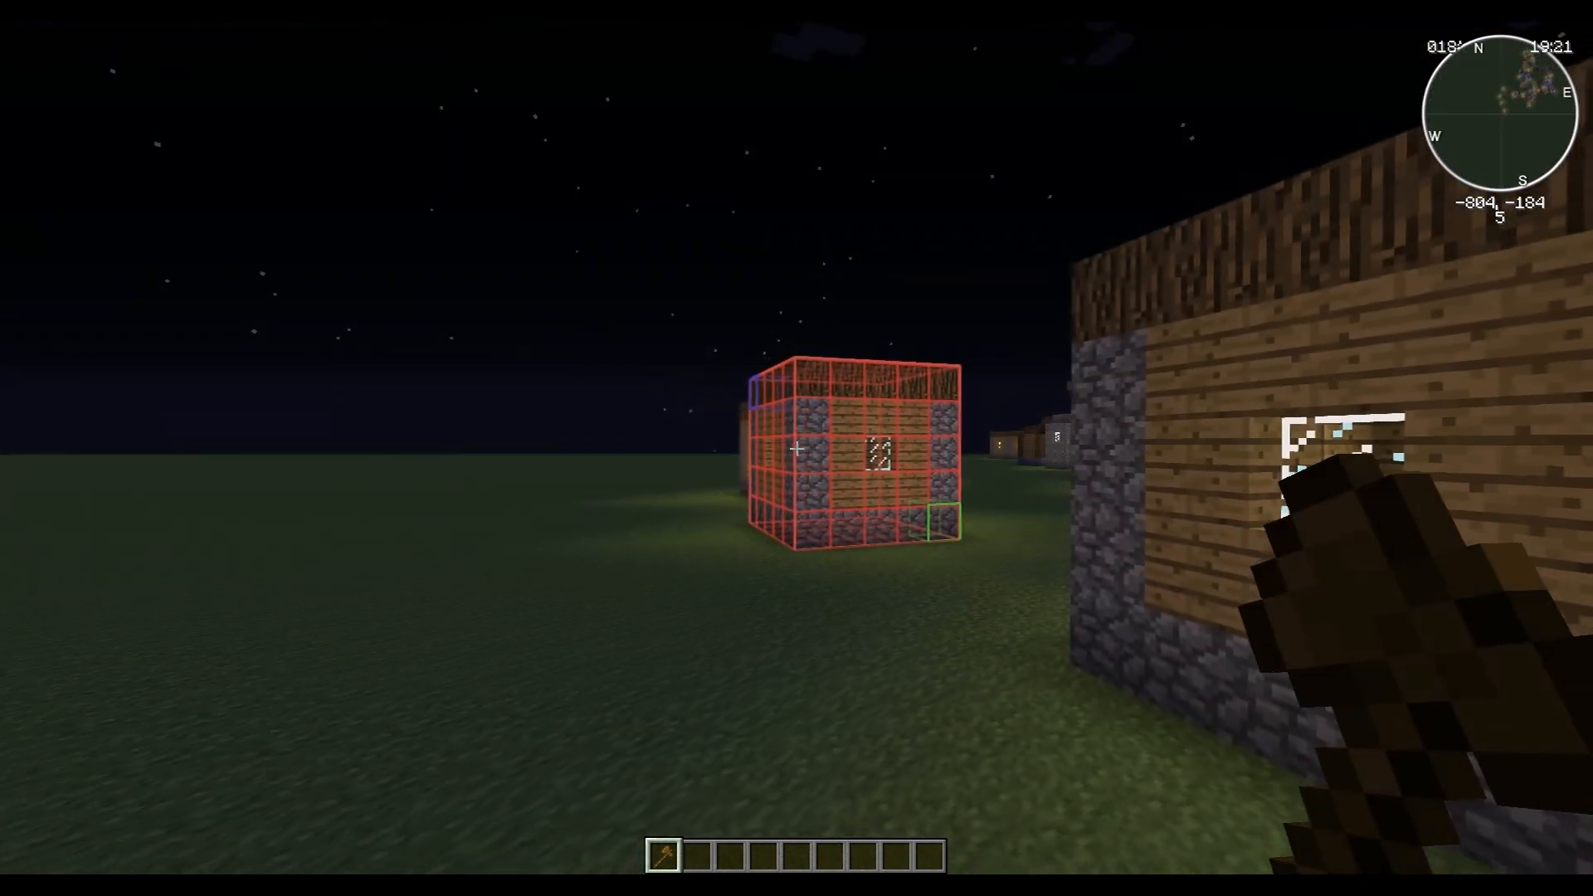
mouse_move(797, 448)
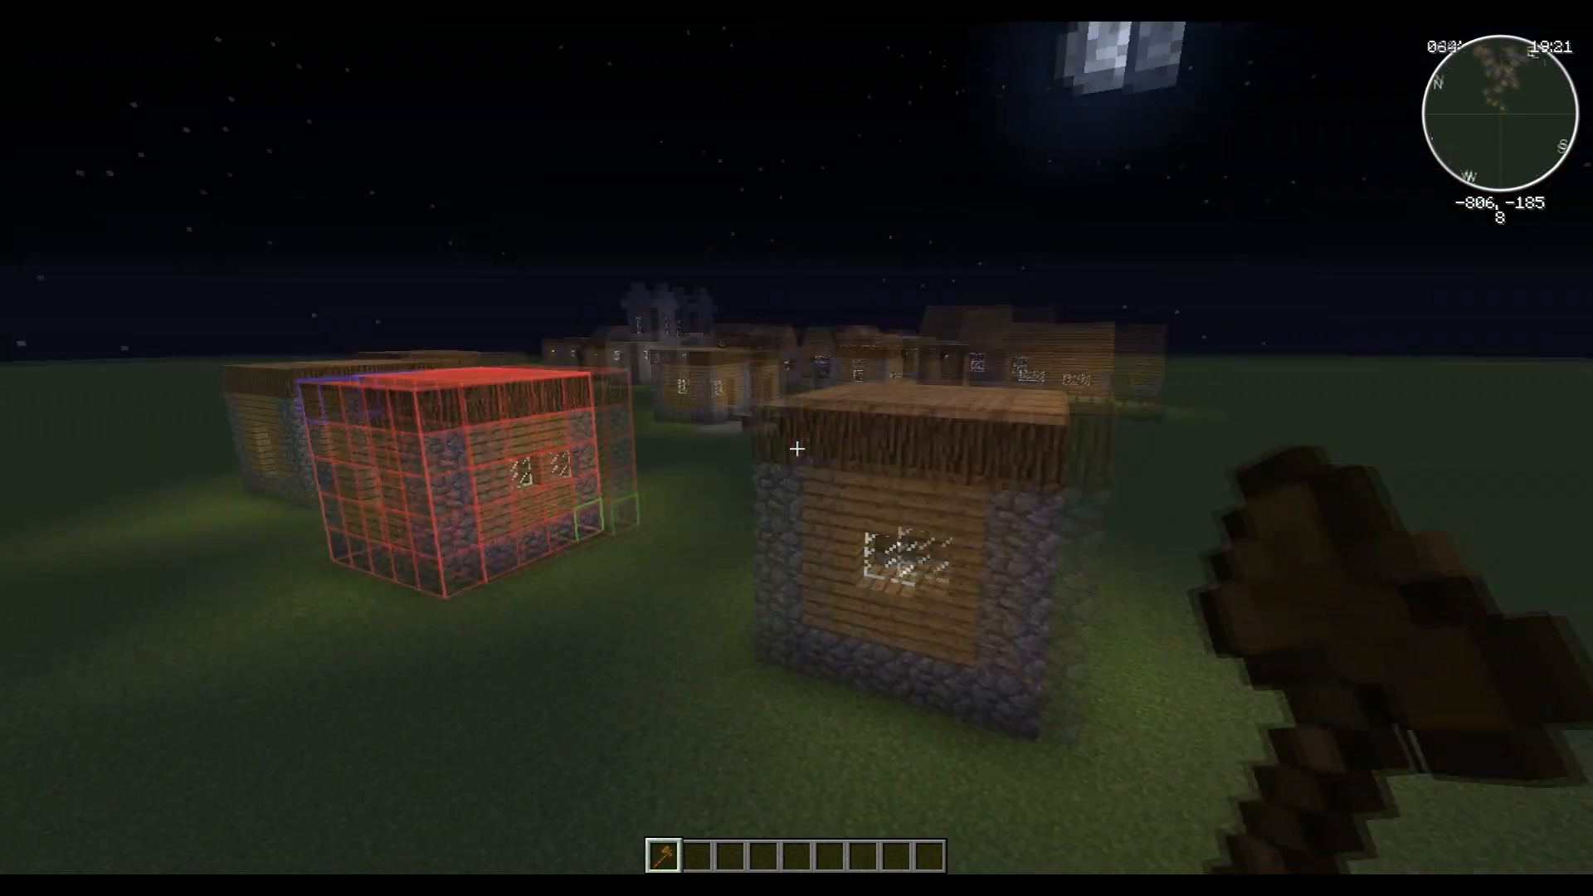
mouse_move(796, 448)
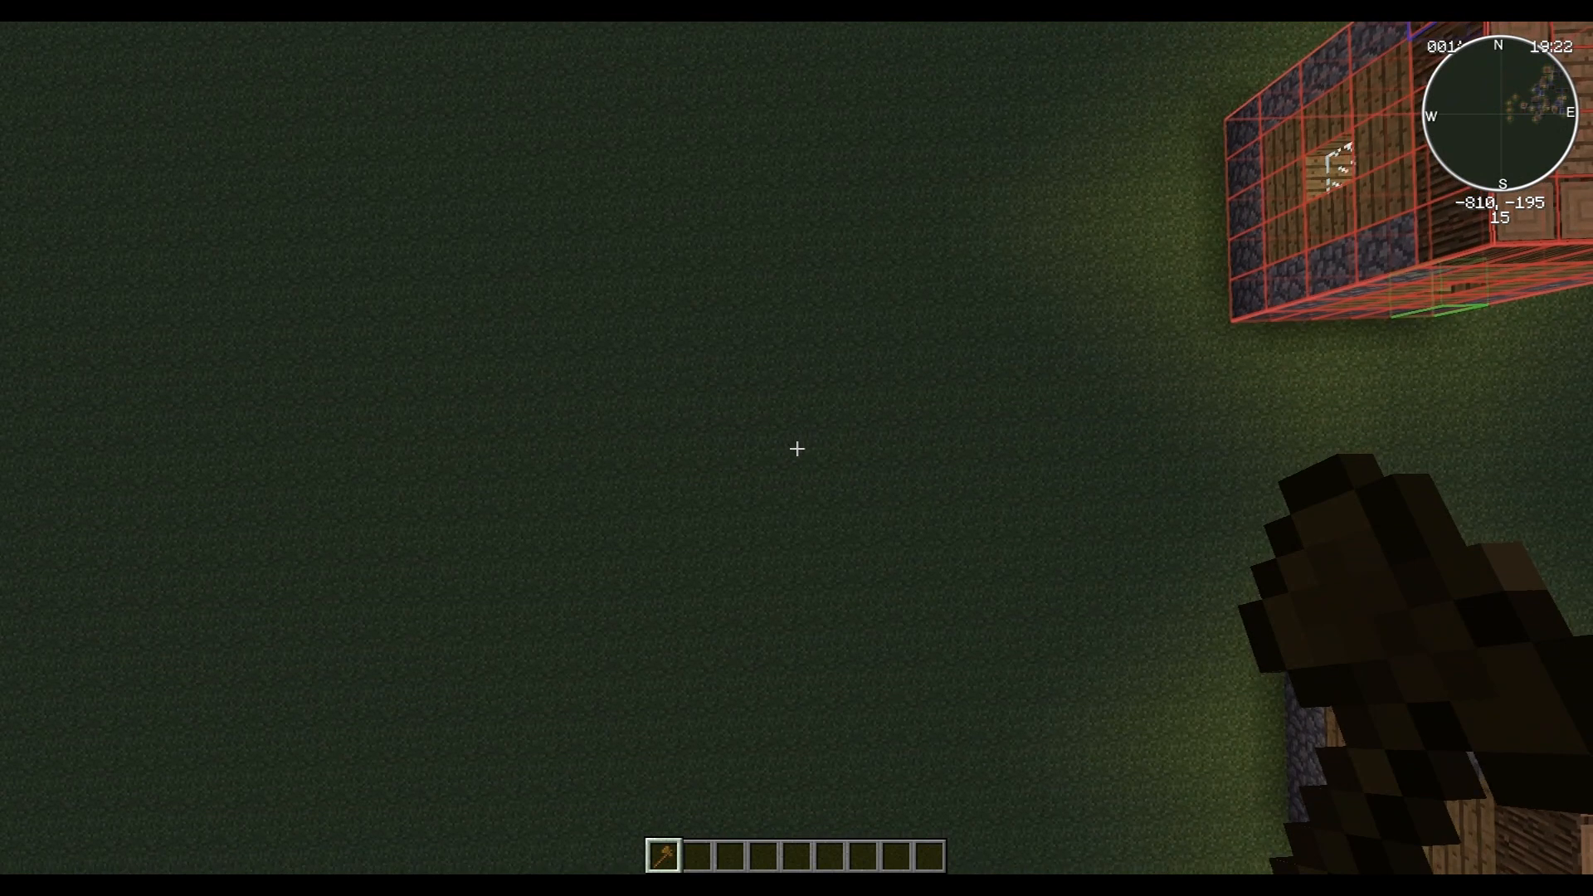
- Type the paste command again to add another house copy
text(//opas)
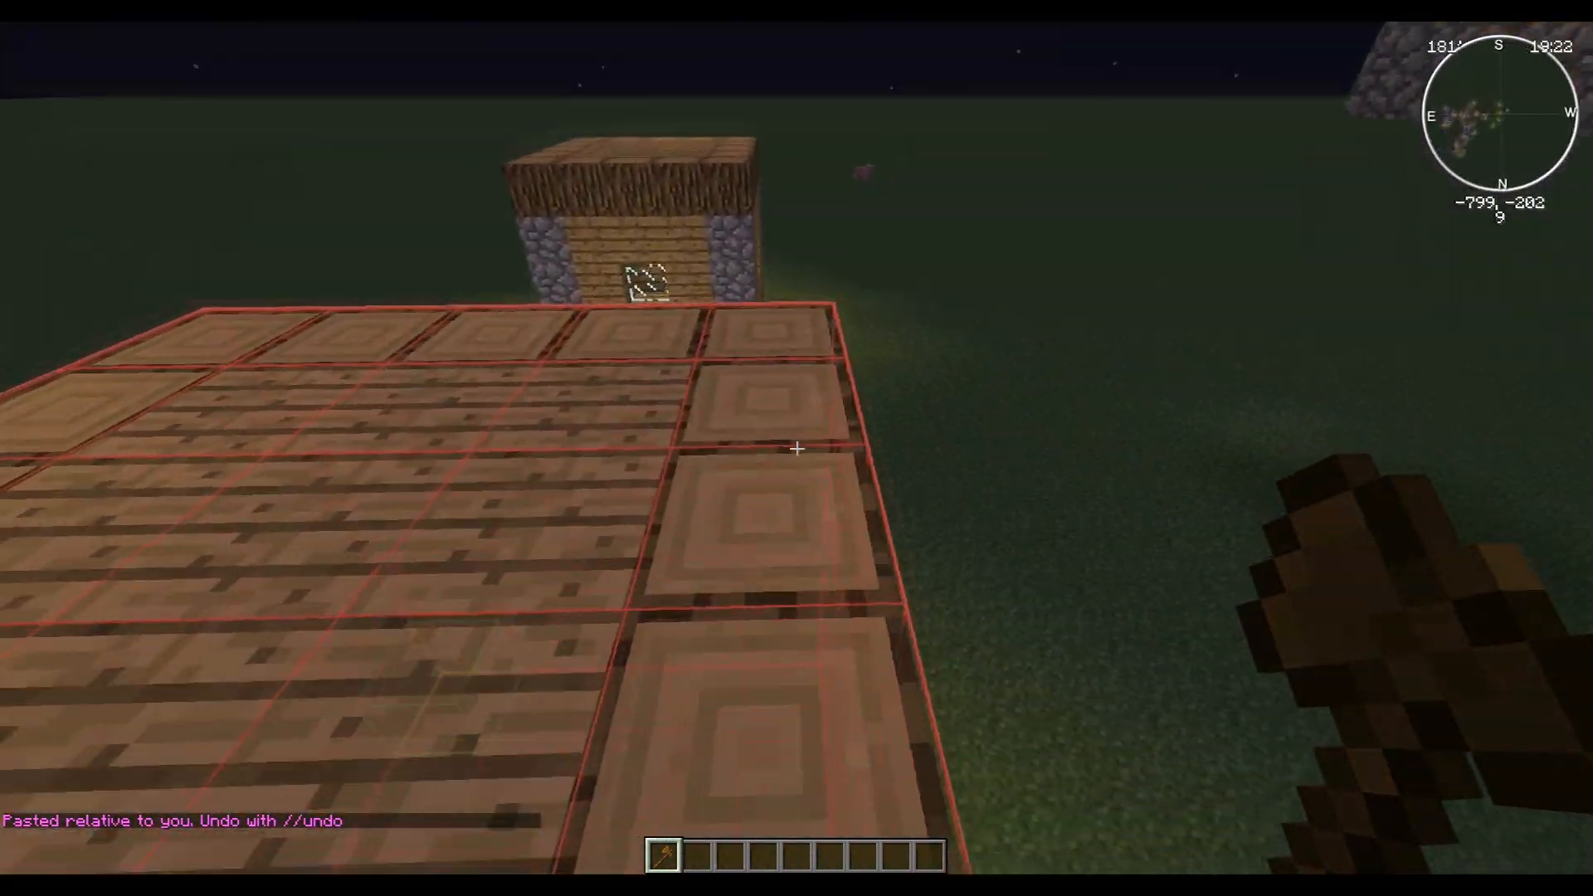
mouse_move(797, 448)
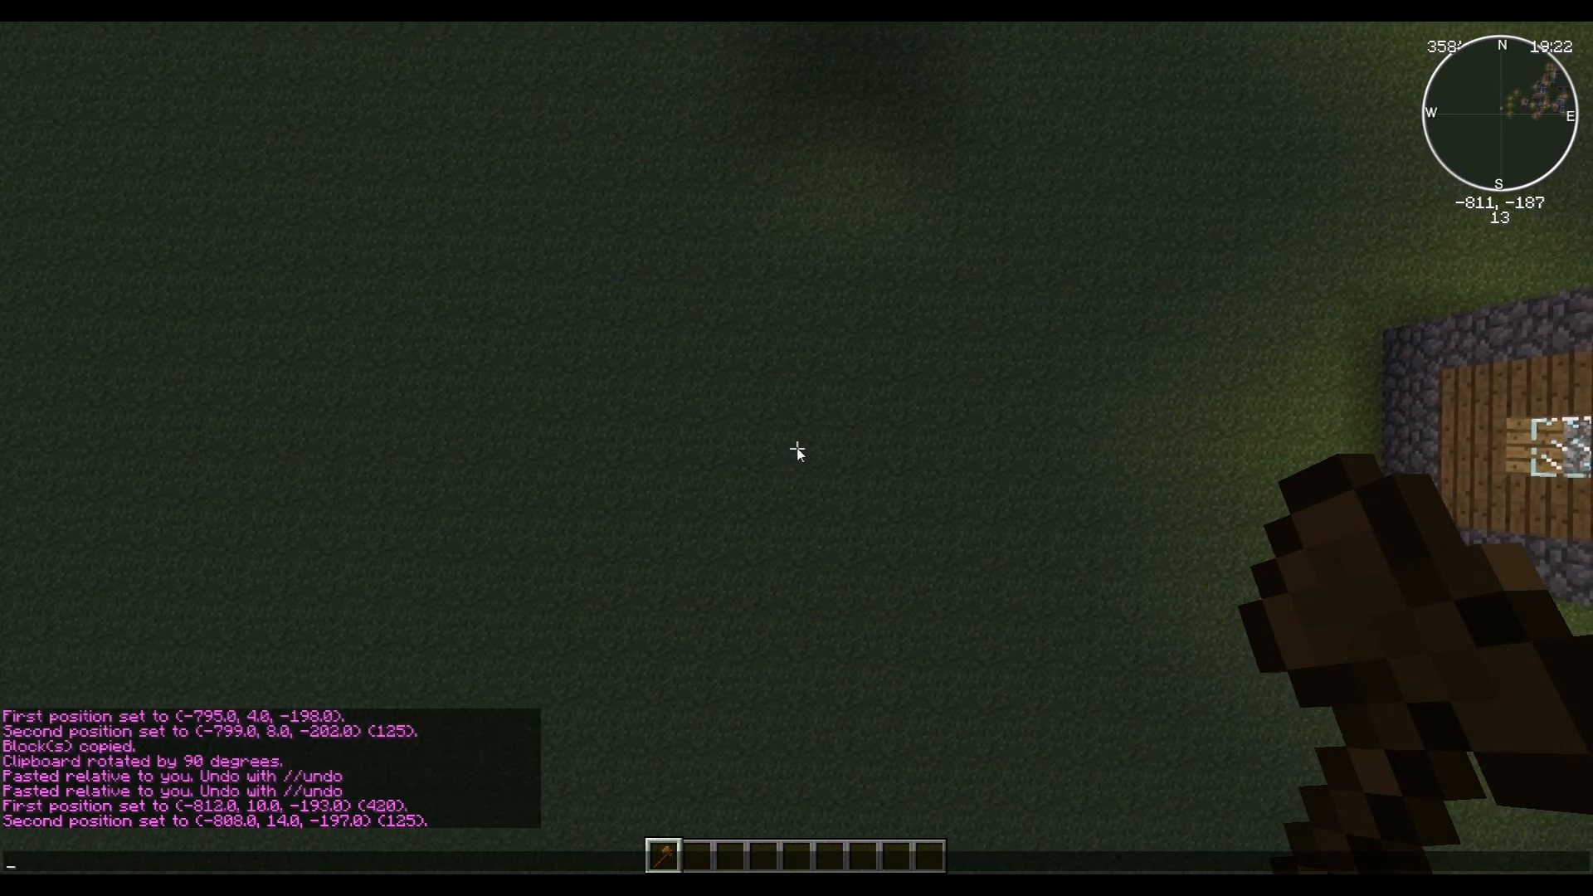
- Enter //move 67 to shift the raised 125-block house down to ground level
text(//move 67)
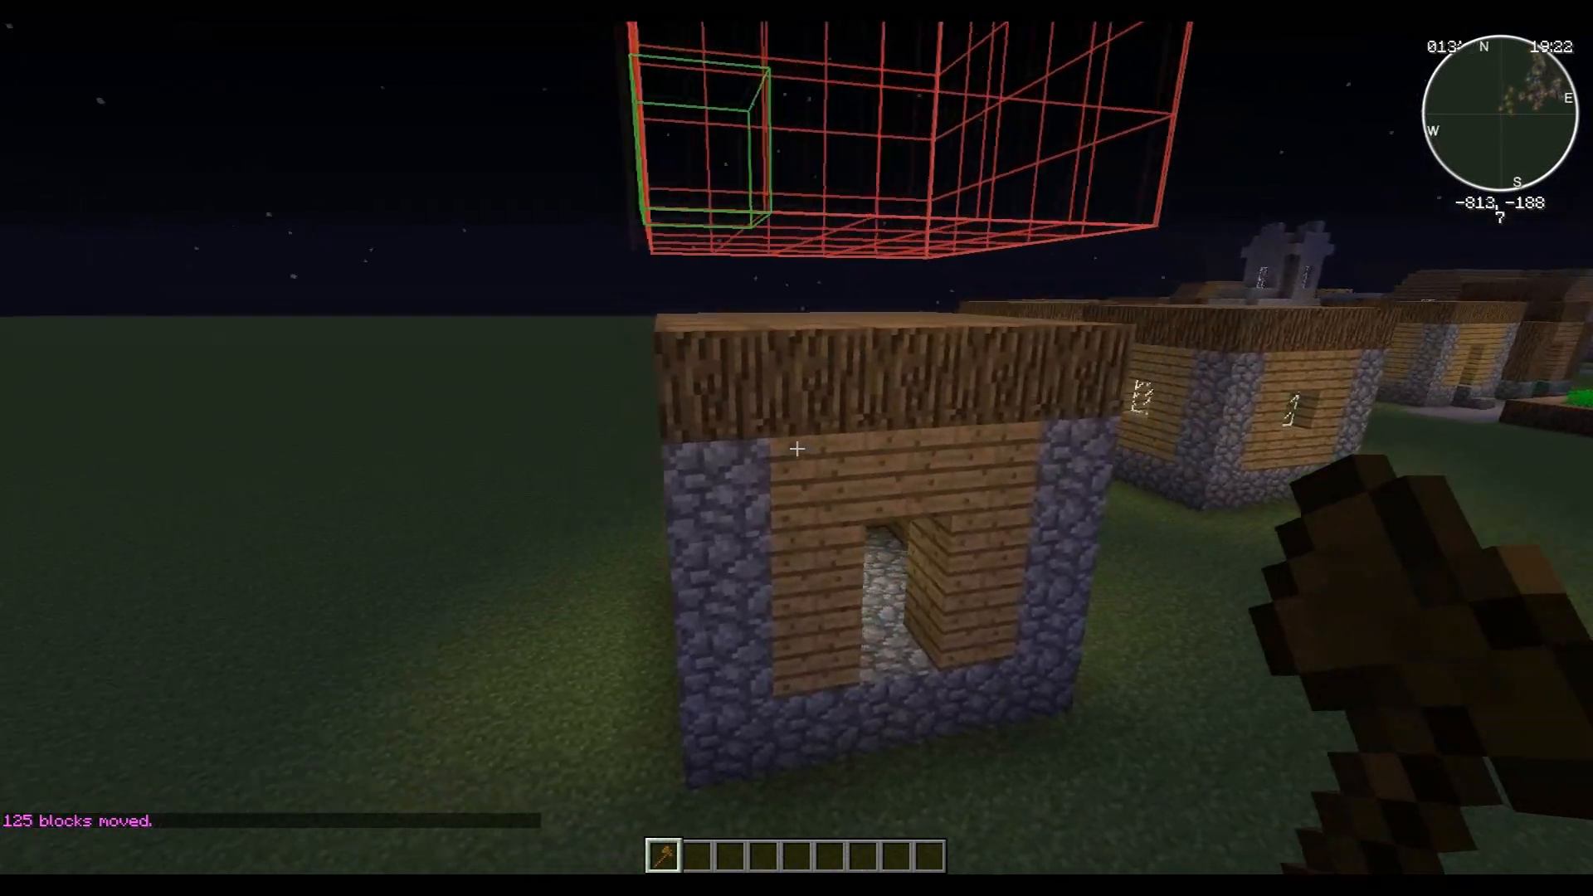
mouse_move(797, 448)
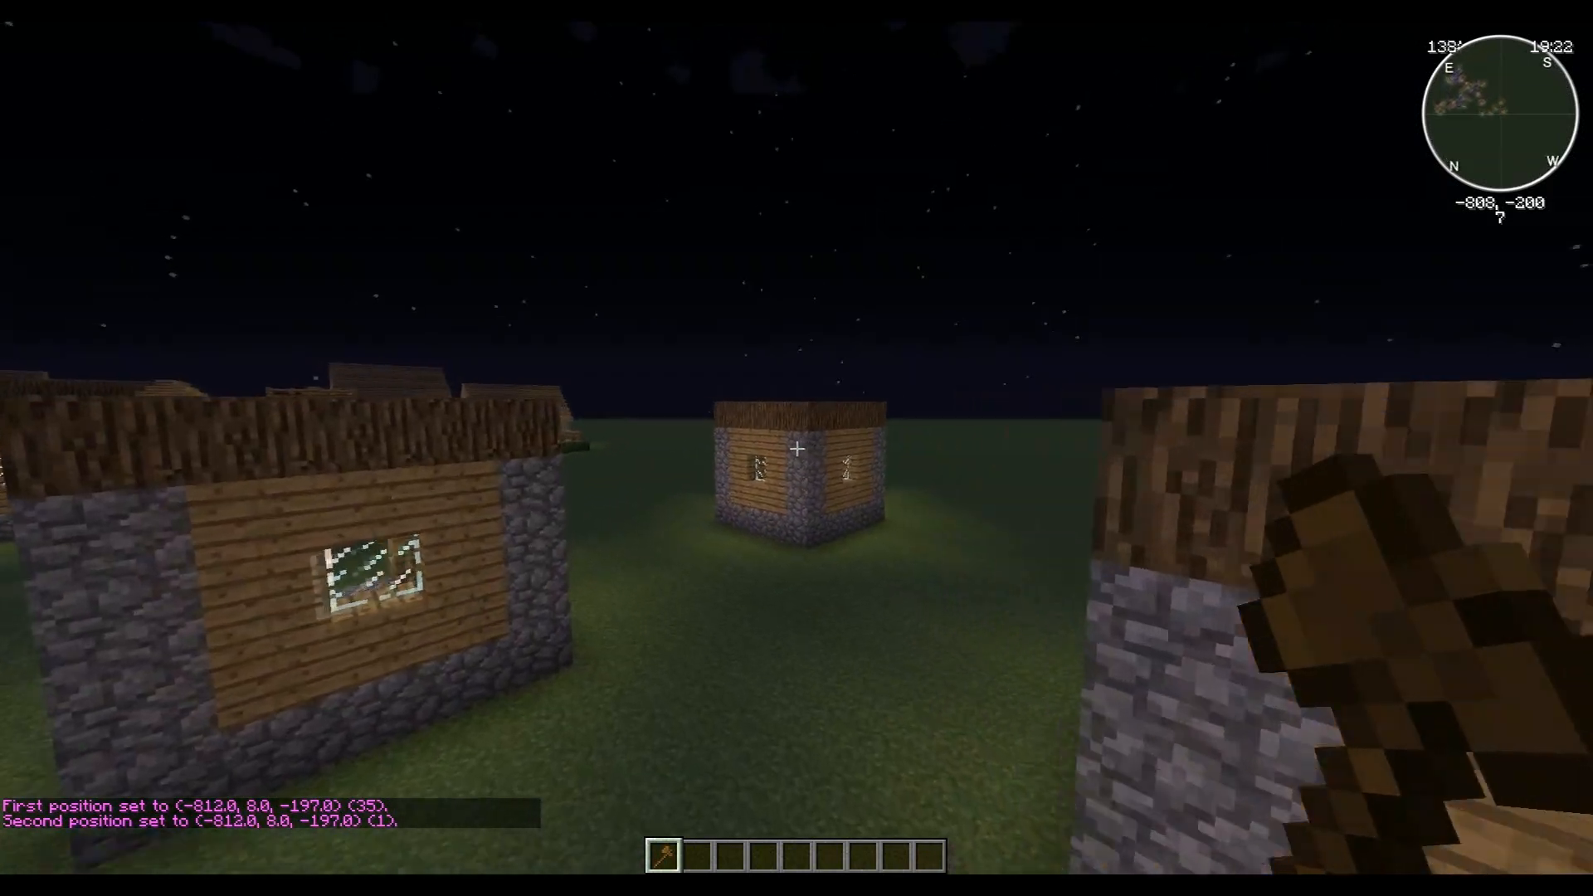
mouse_move(797, 449)
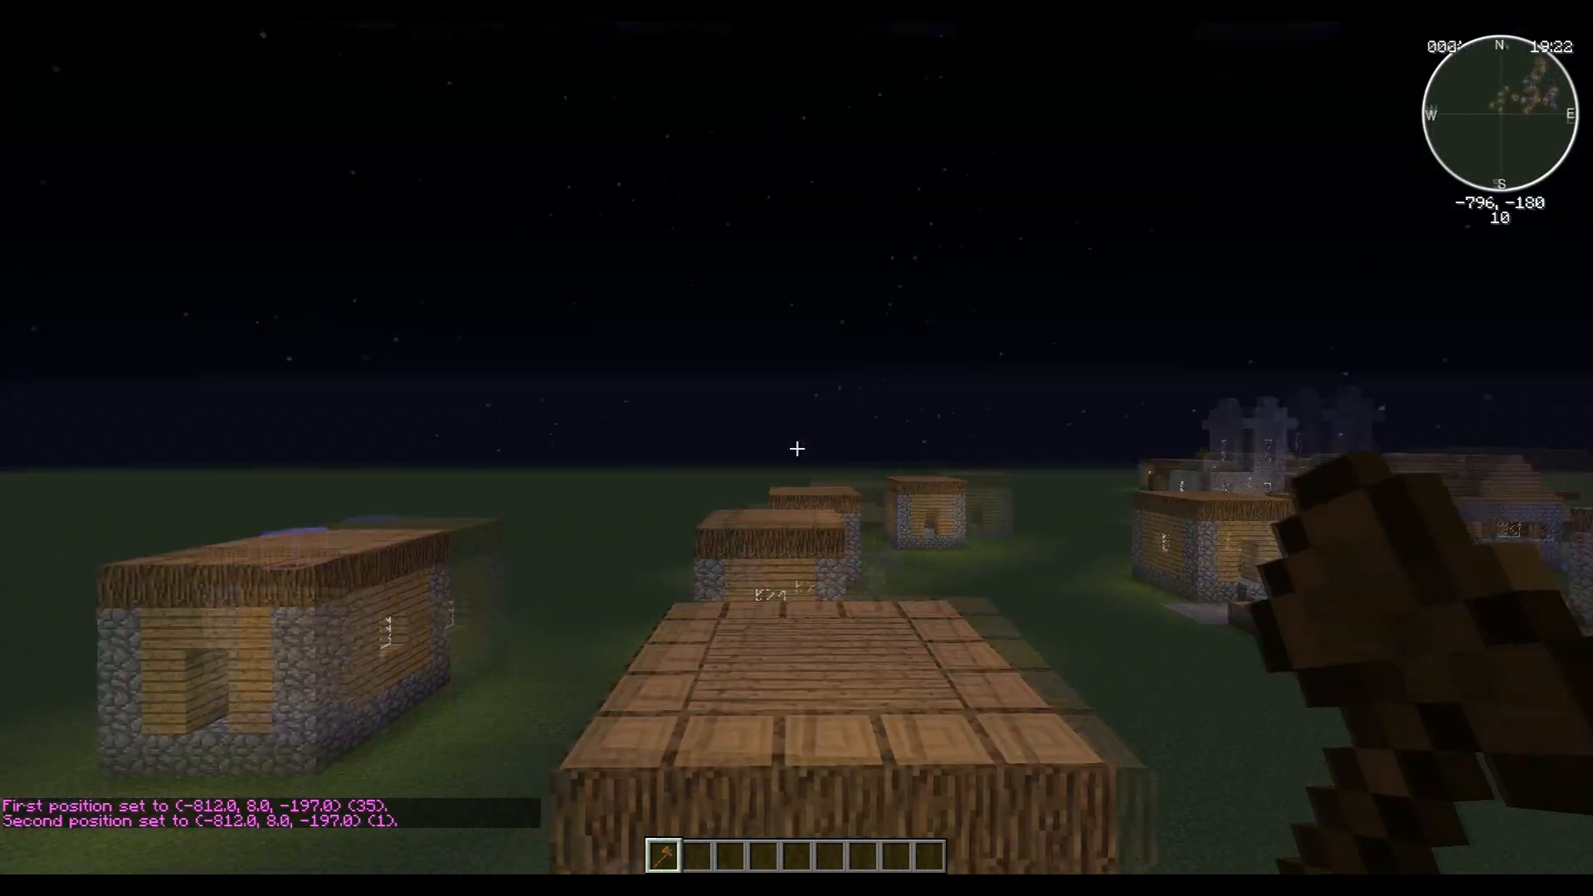
mouse_move(796, 449)
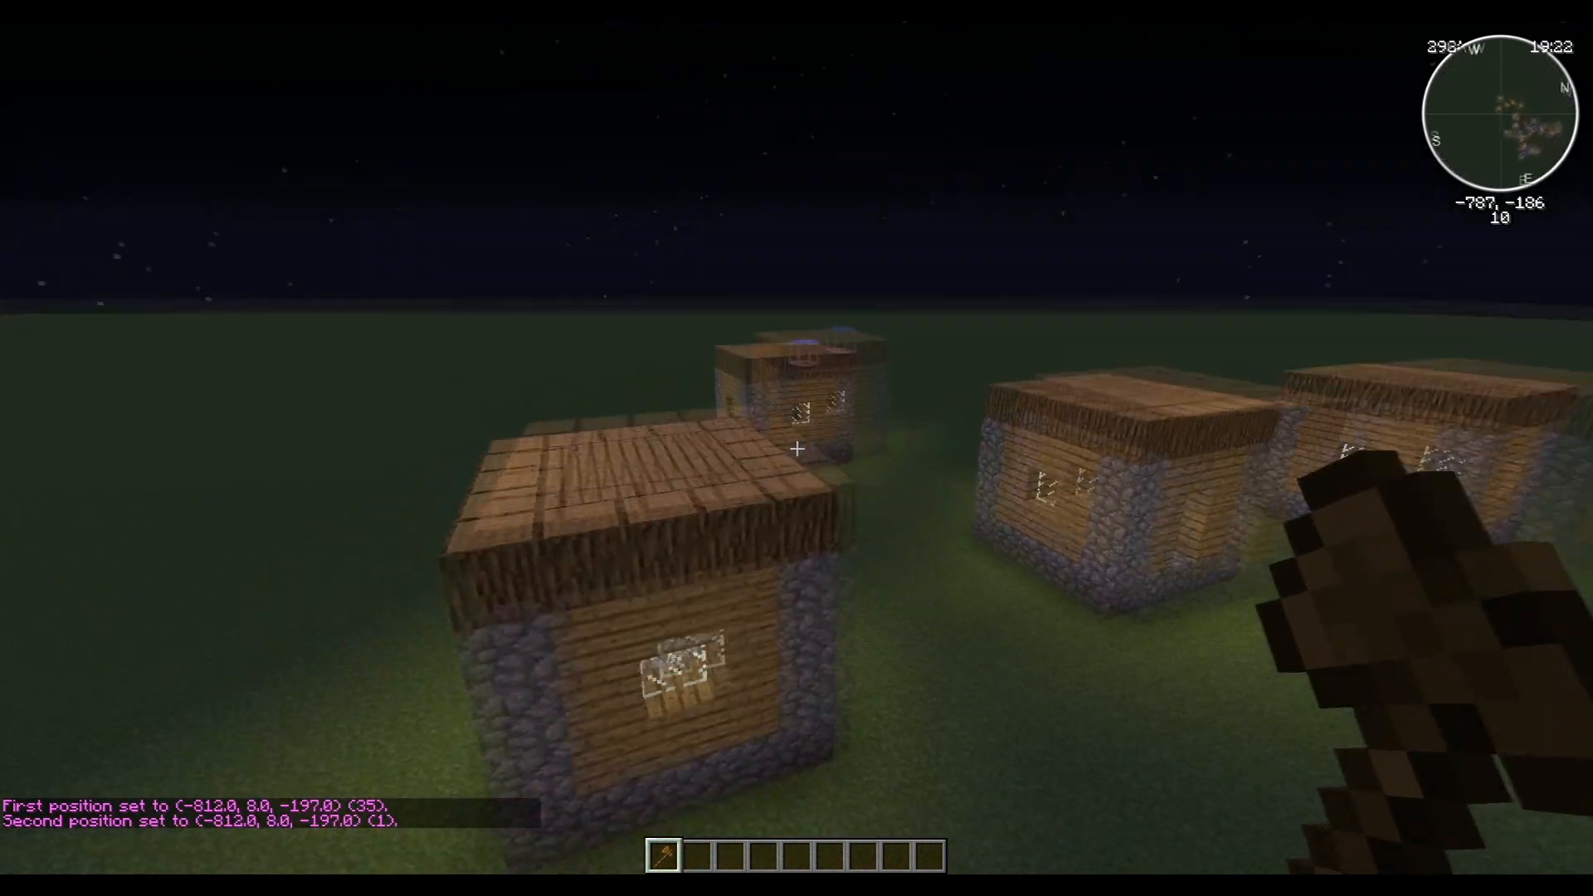
mouse_move(797, 448)
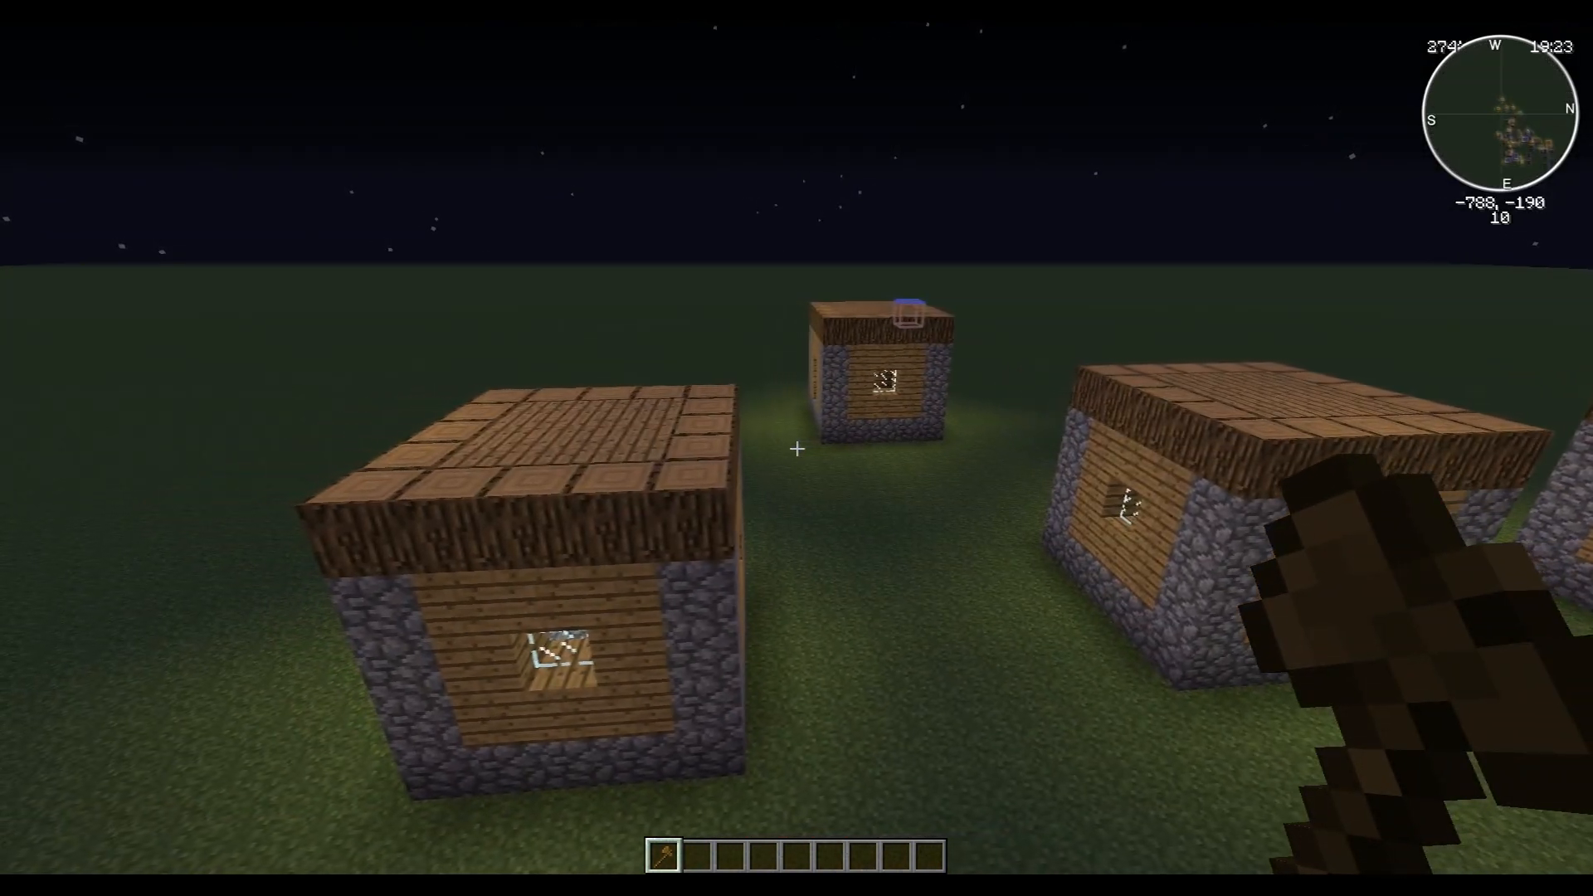
mouse_move(797, 448)
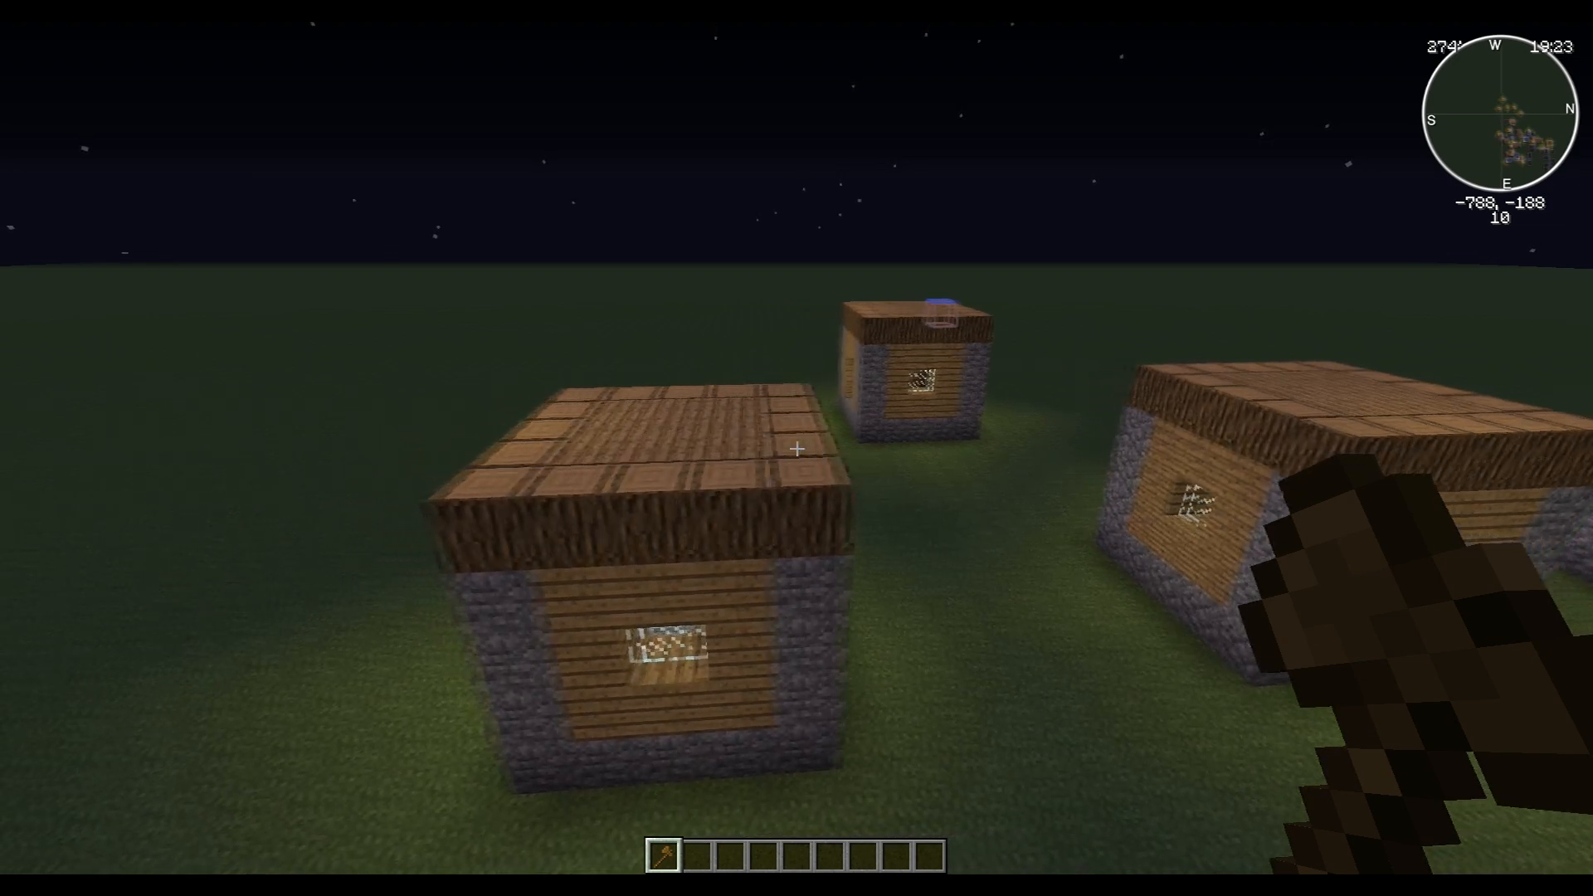
mouse_move(796, 448)
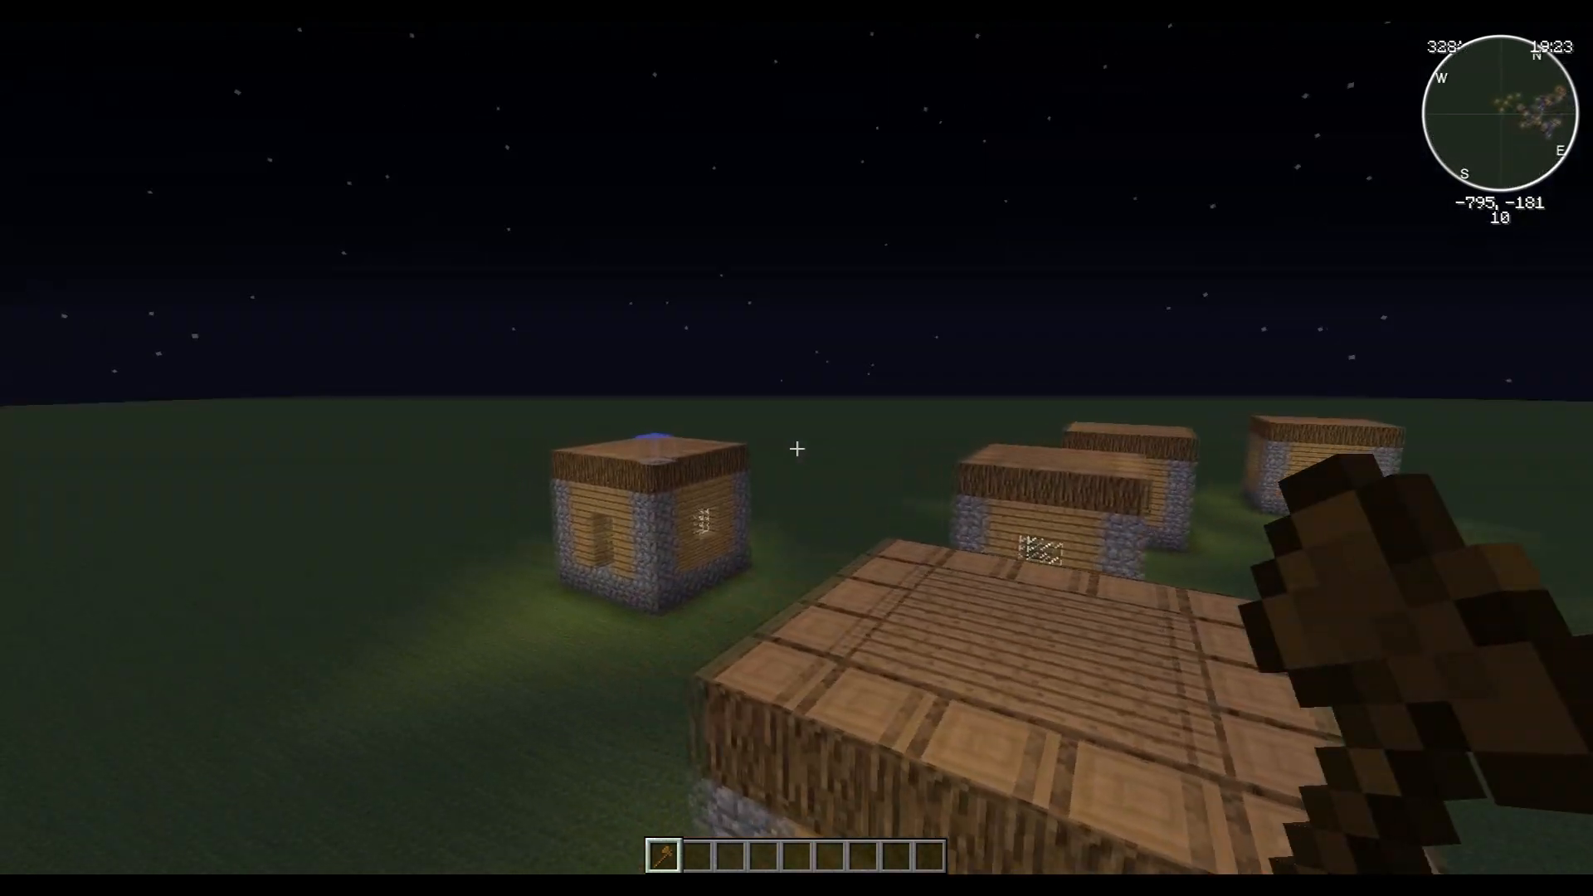
mouse_move(796, 449)
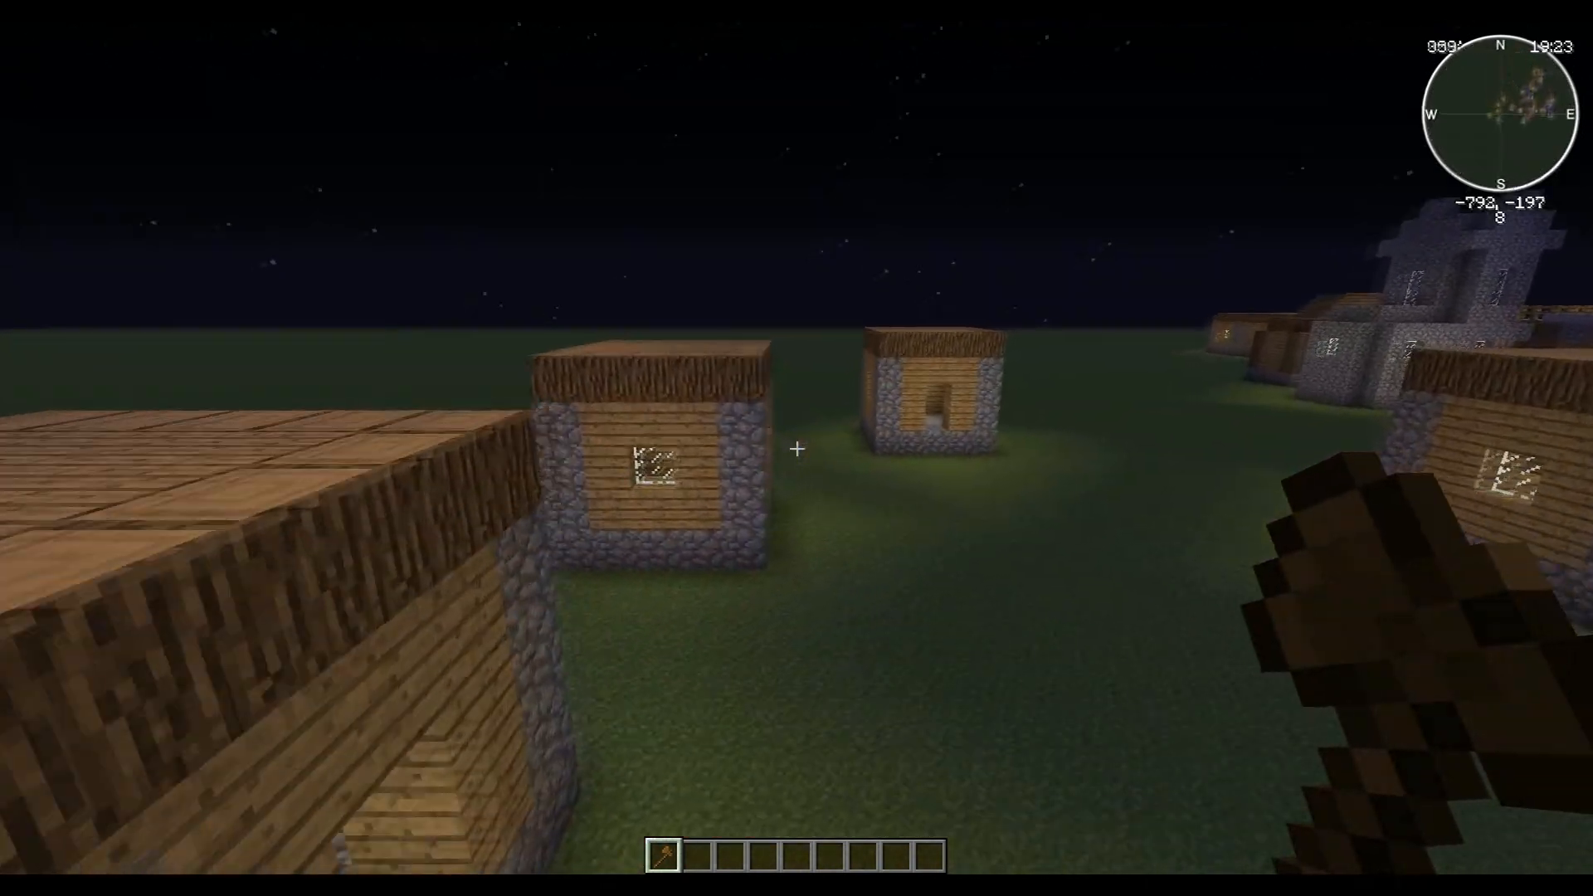
mouse_move(796, 447)
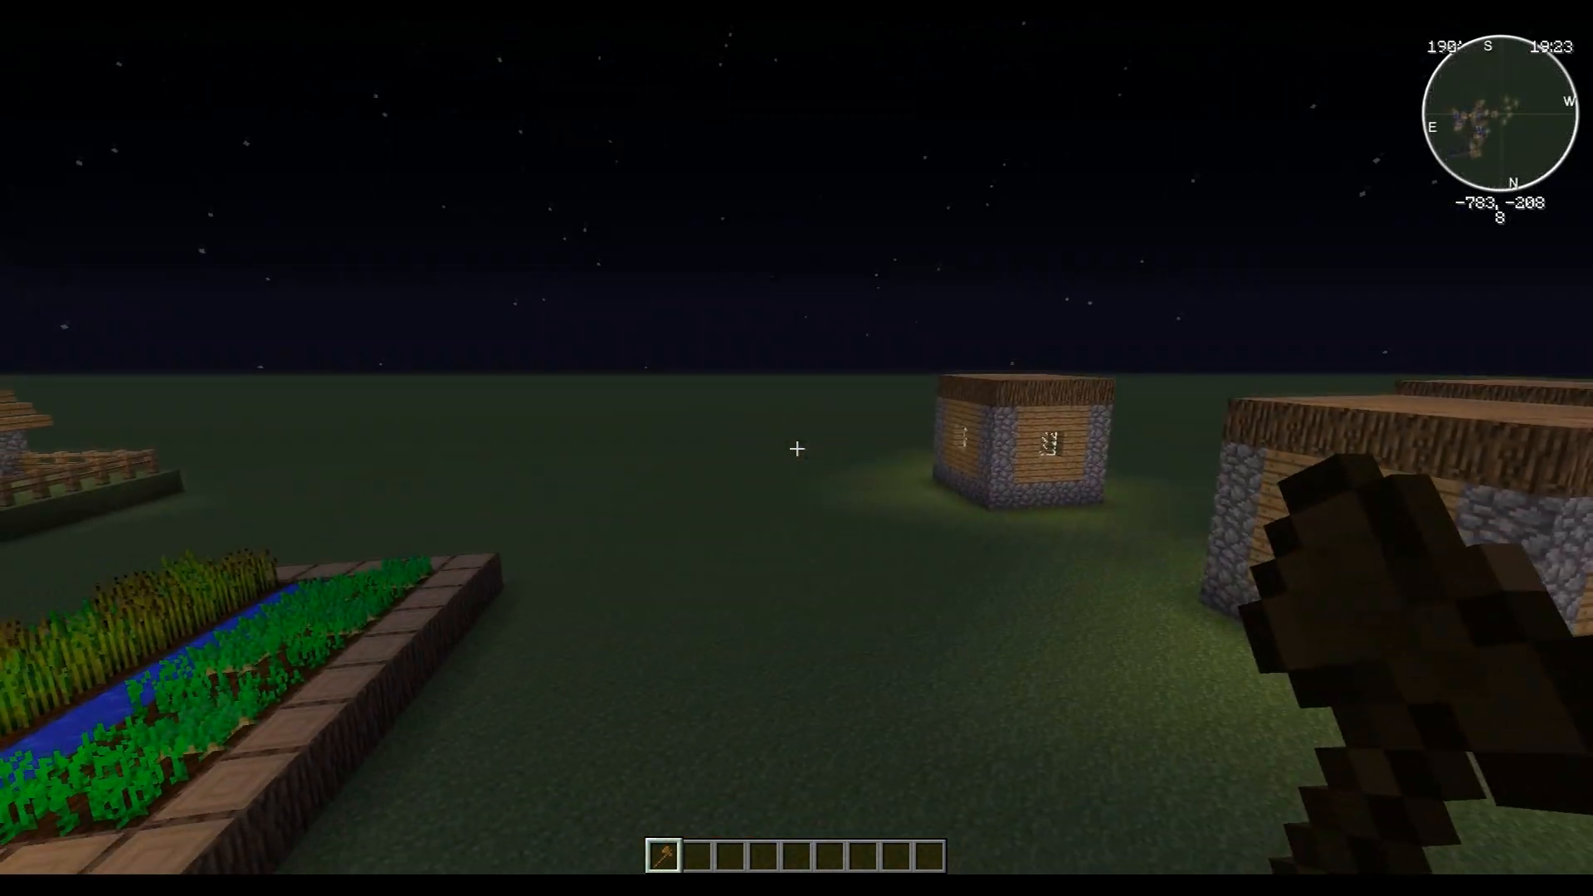
mouse_move(797, 448)
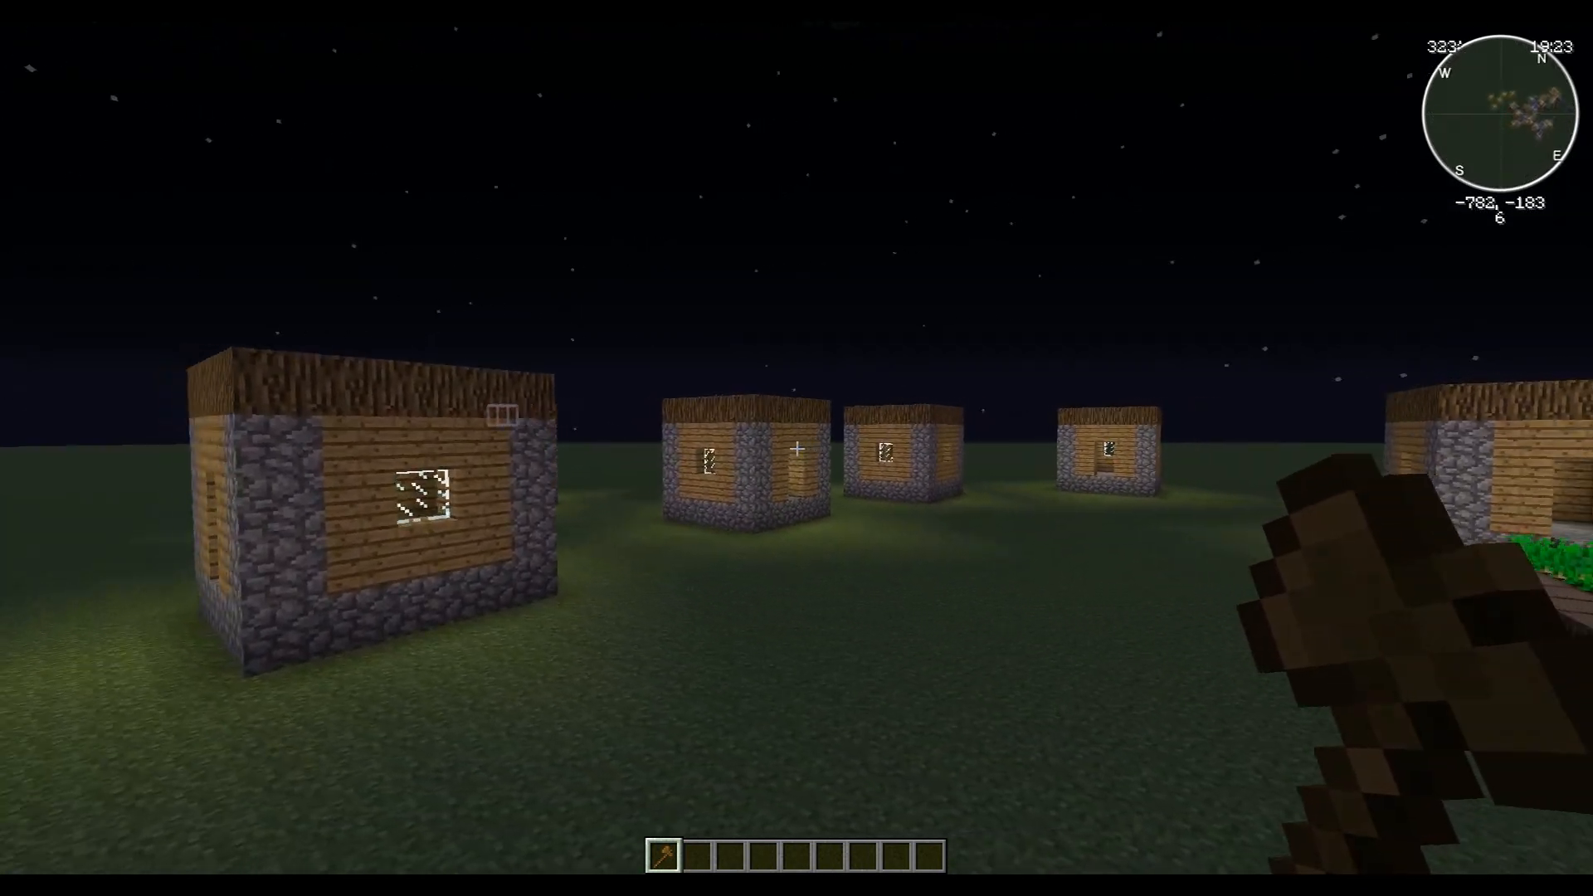
mouse_move(796, 448)
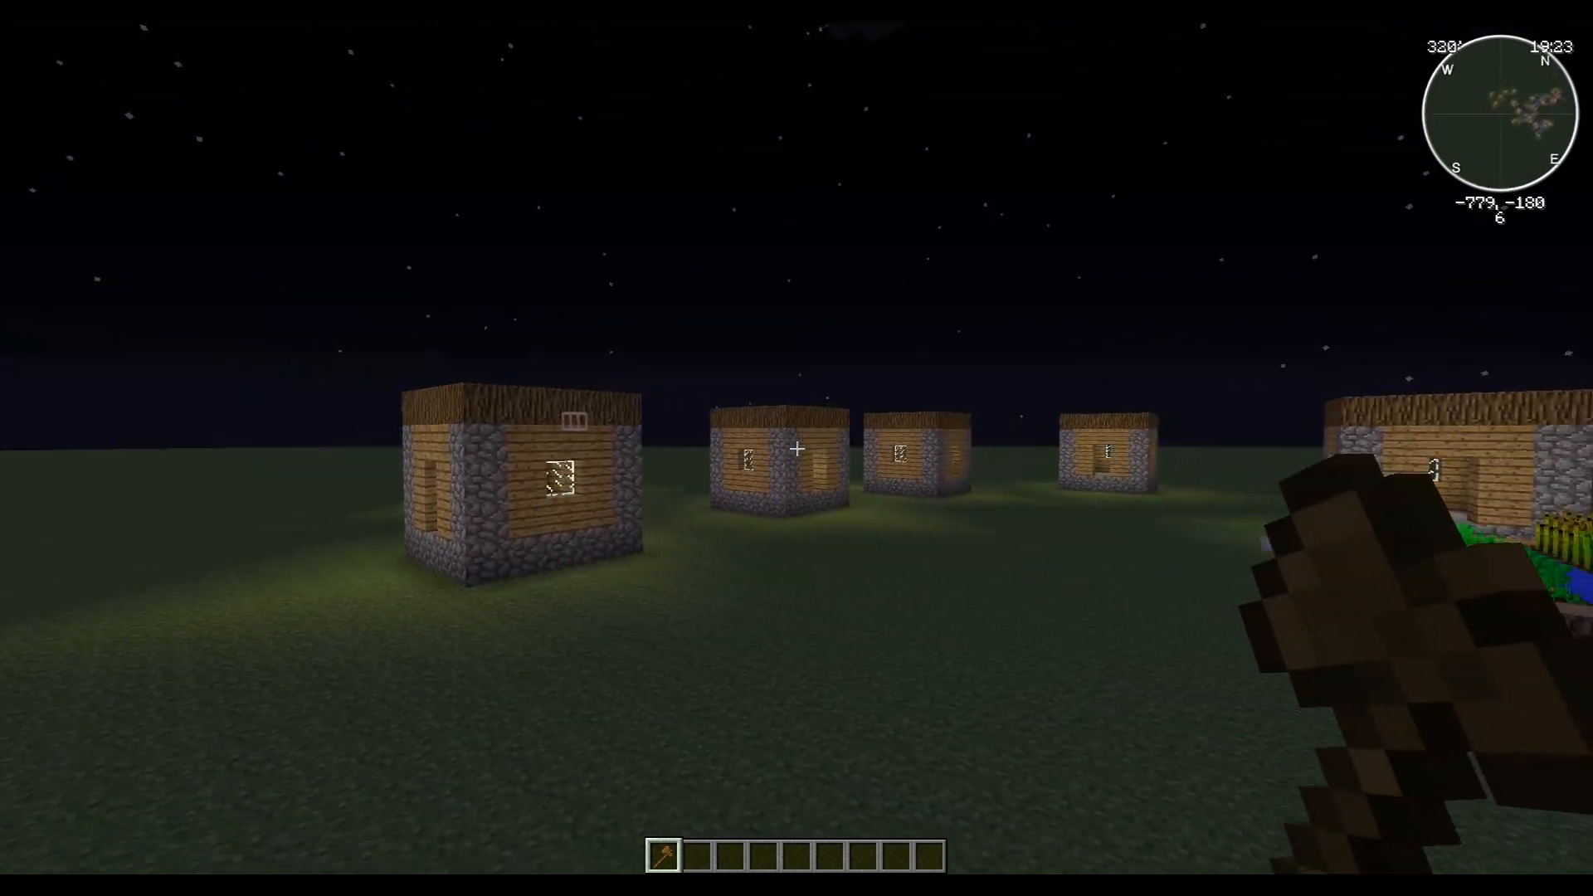
mouse_move(796, 448)
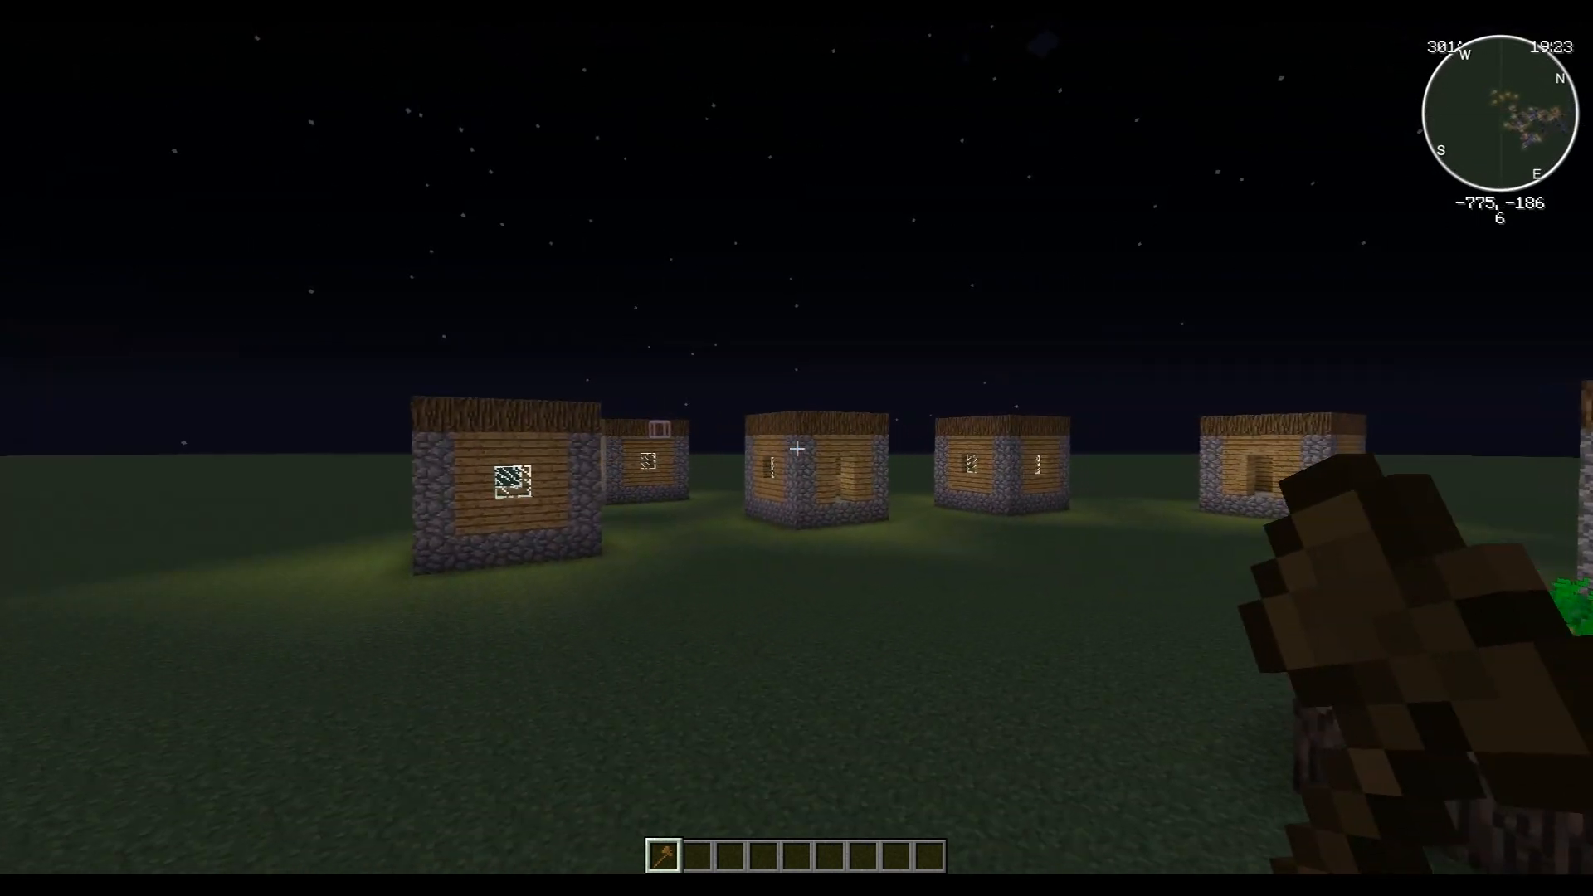